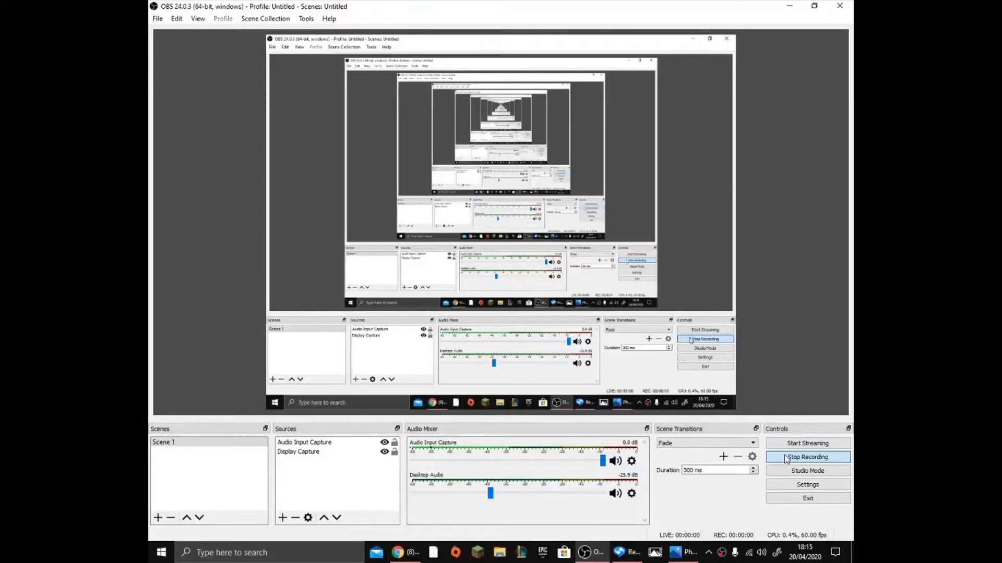
Start the OBS screen recording and minimise the OBS window to the desktop.
left_click(807, 457)
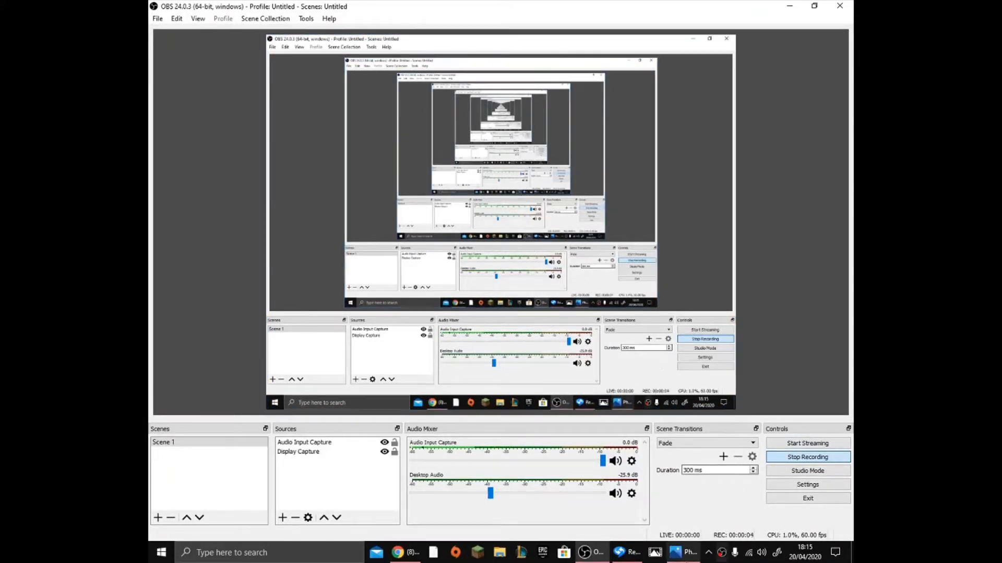
left_click(683, 553)
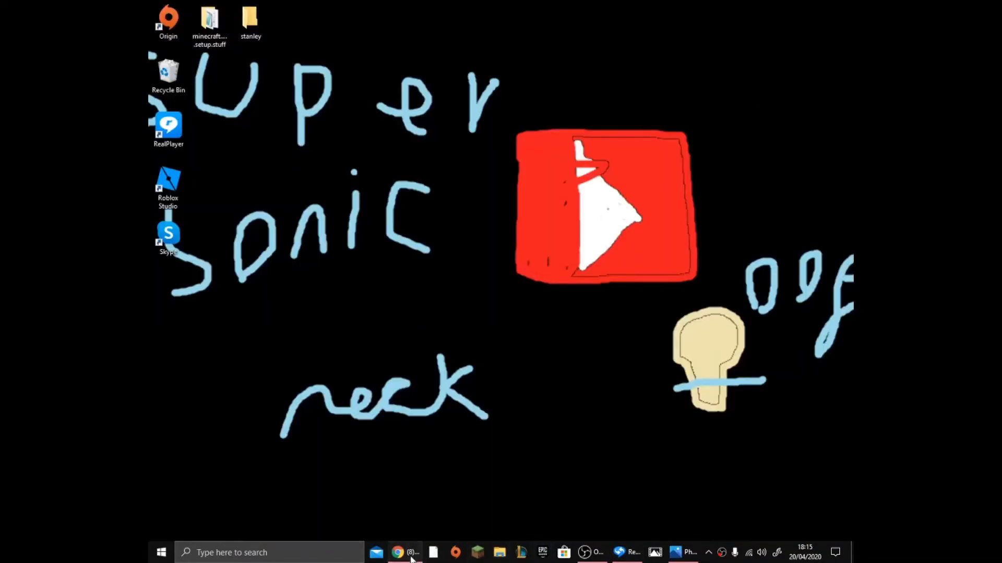
Search 'realplayer converter' in a new Chrome tab and reach the RealPlayer download page.
left_click(397, 552)
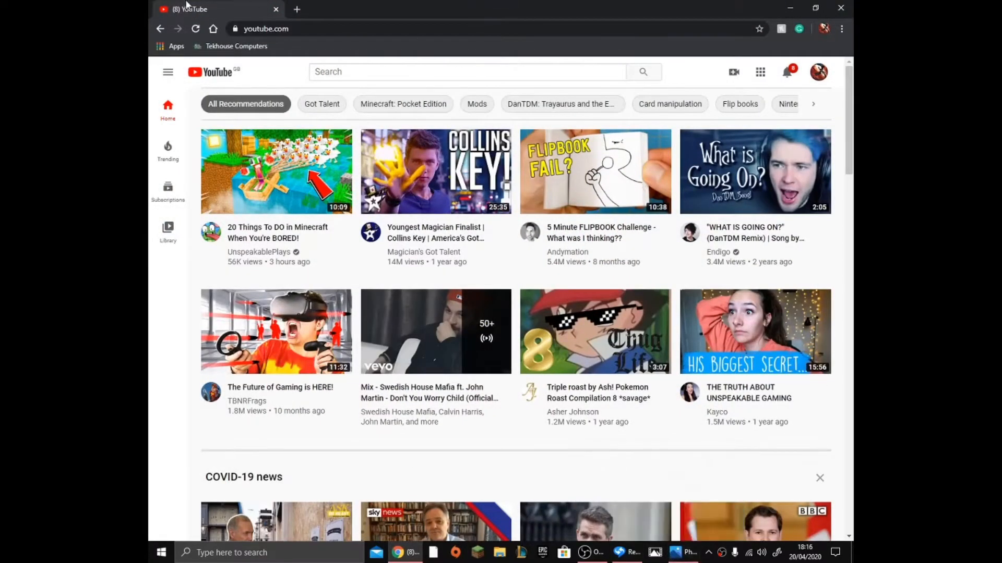
left_click(295, 9)
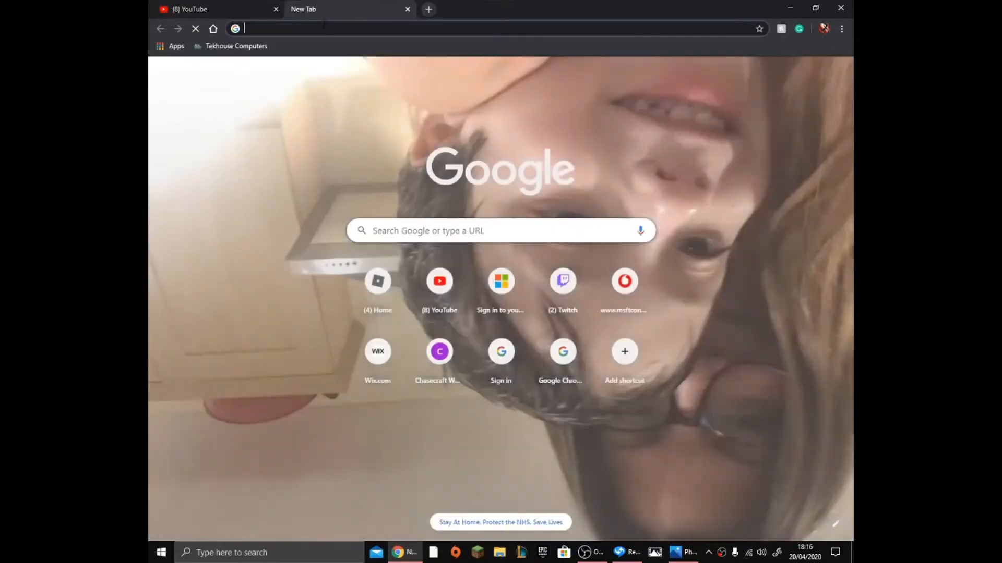
type("realplayer converter")
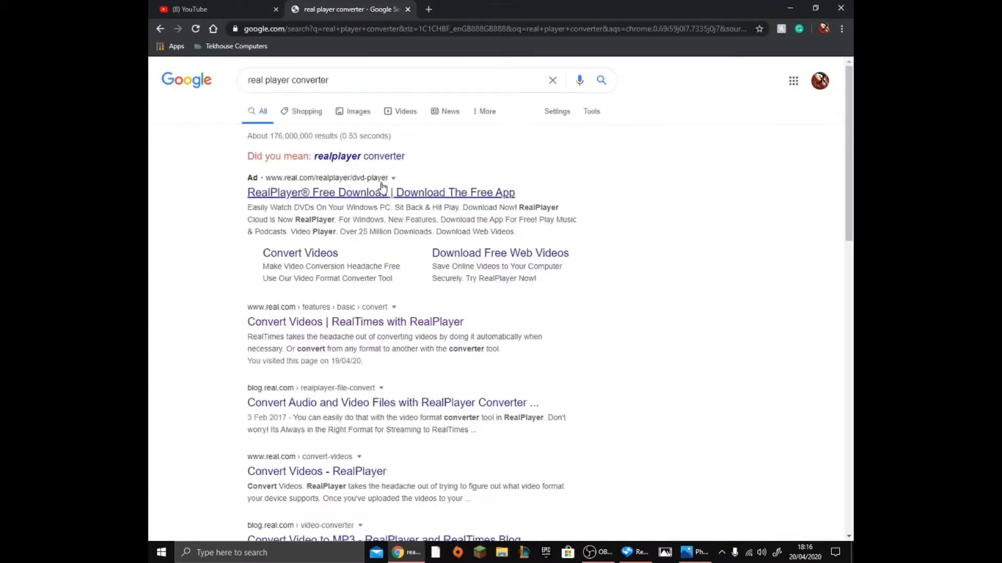
mouse_move(409, 201)
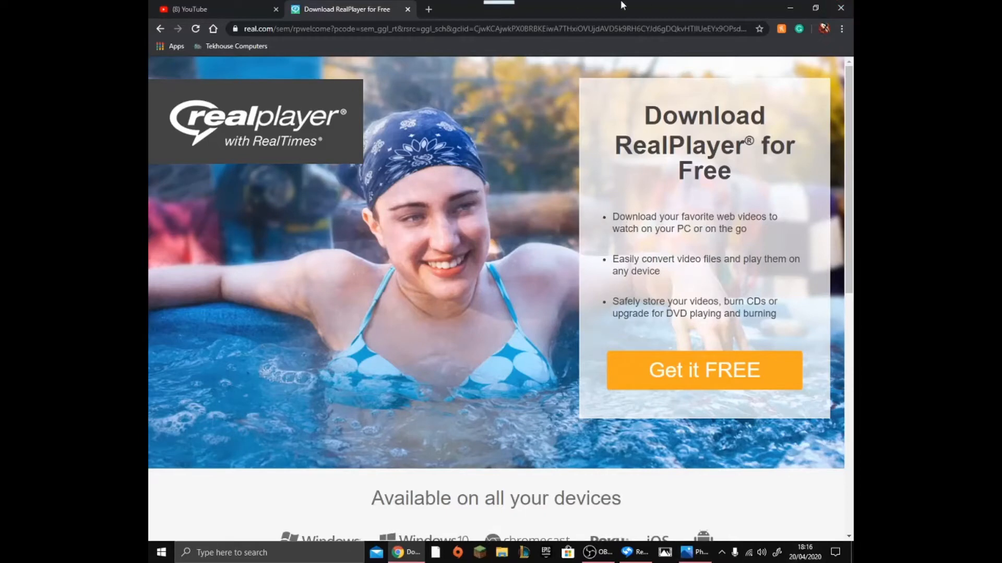
left_click(492, 28)
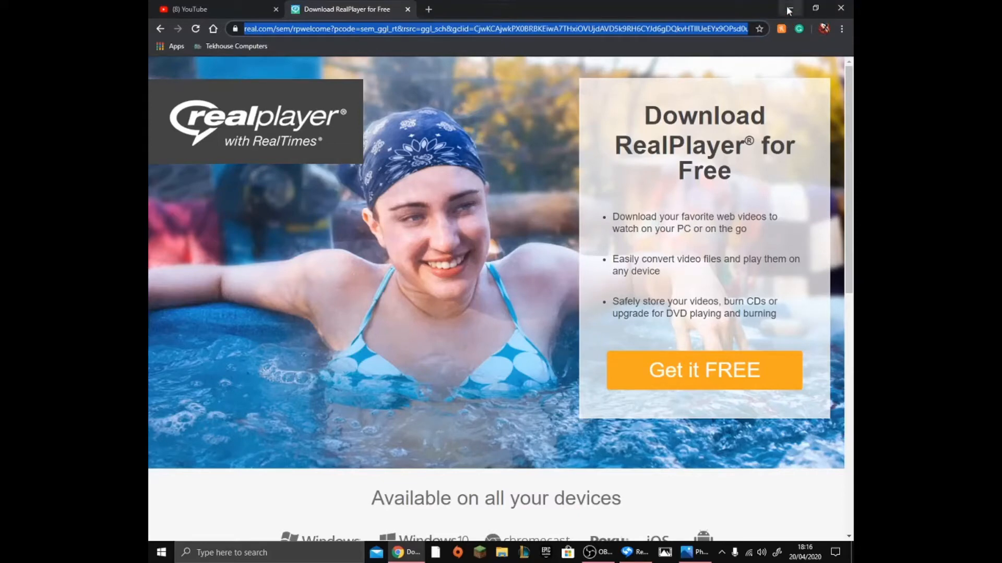
mouse_move(815, 8)
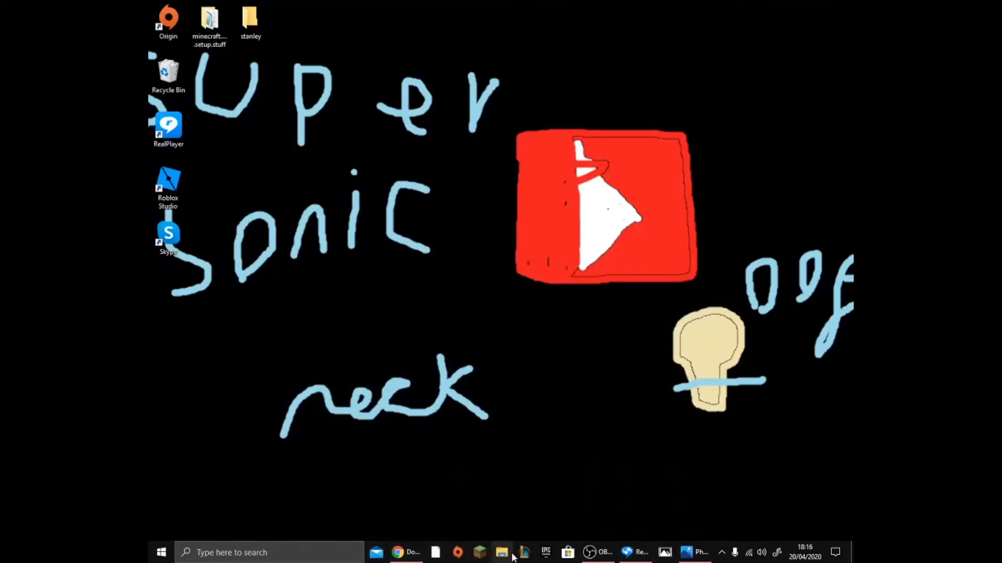
Delete the old clips from the Videos folder, skipping the in-use recording, and switch to Photos video projects.
left_click(502, 553)
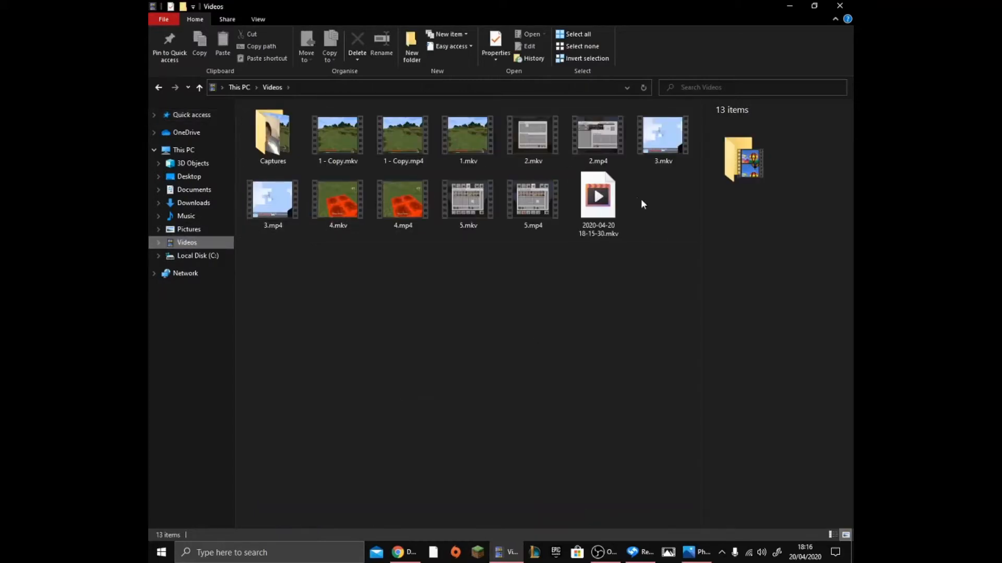
left_click(597, 198)
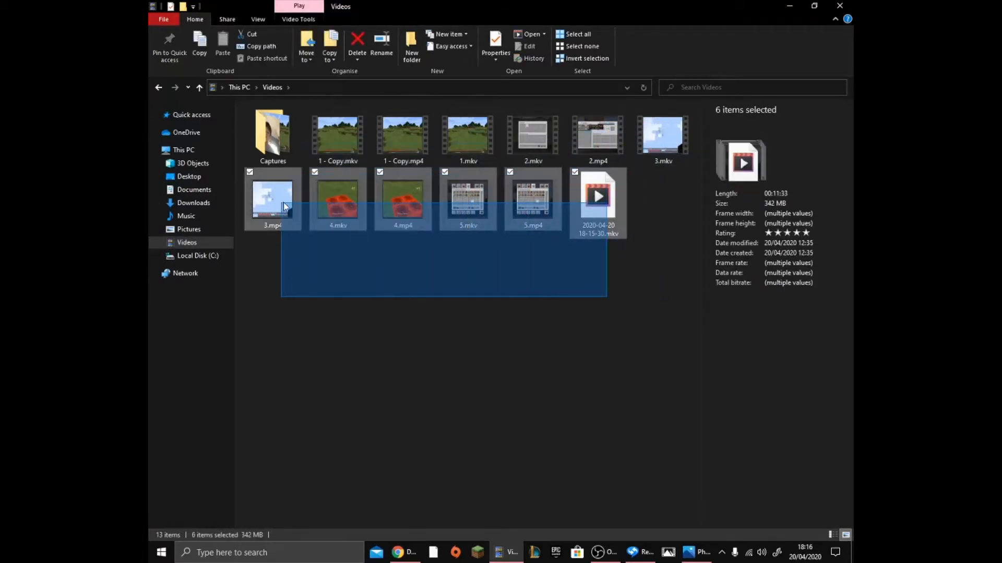
right_click(272, 201)
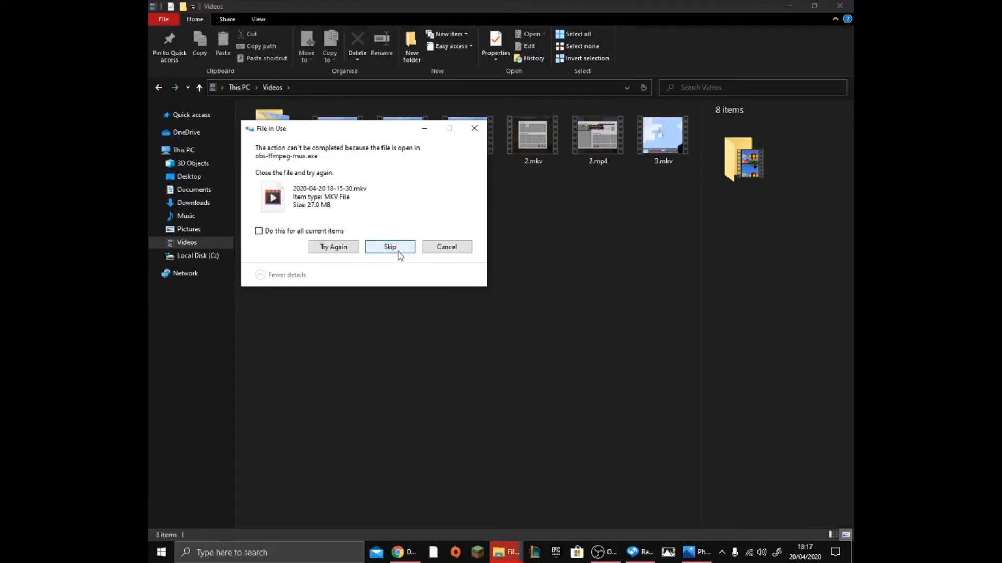
left_click(389, 247)
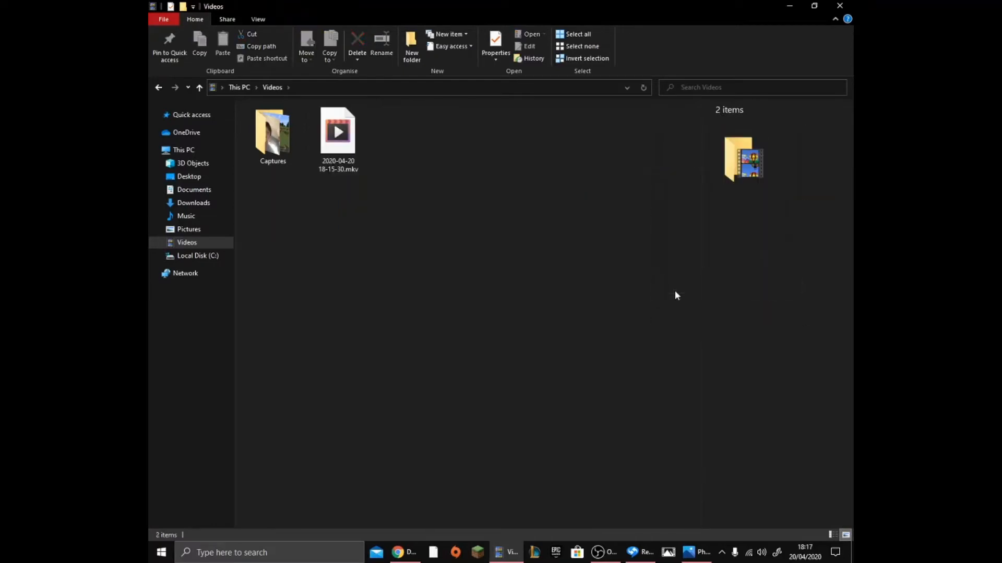
left_click(698, 552)
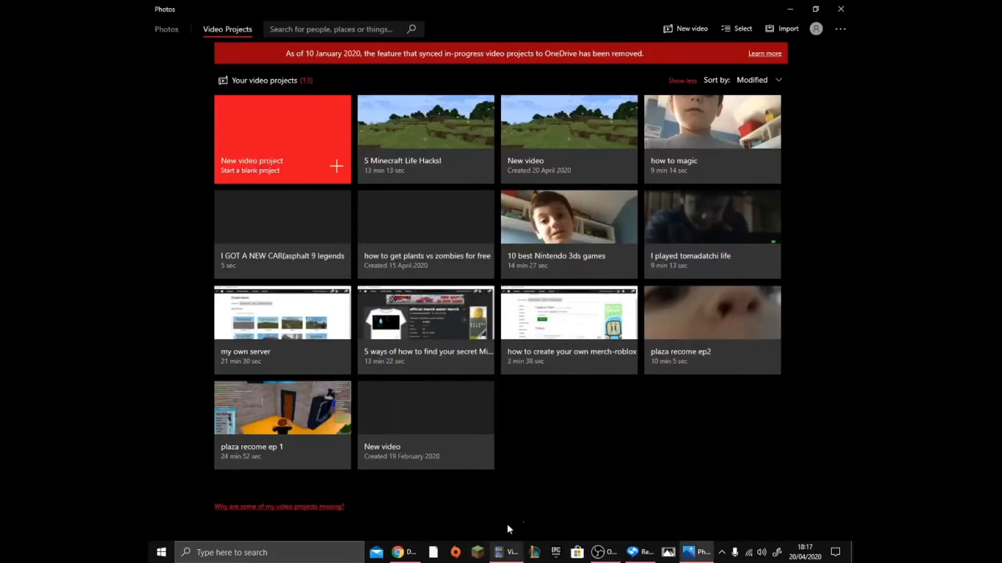
Bring the still-recording OBS Studio window back to the front.
left_click(603, 553)
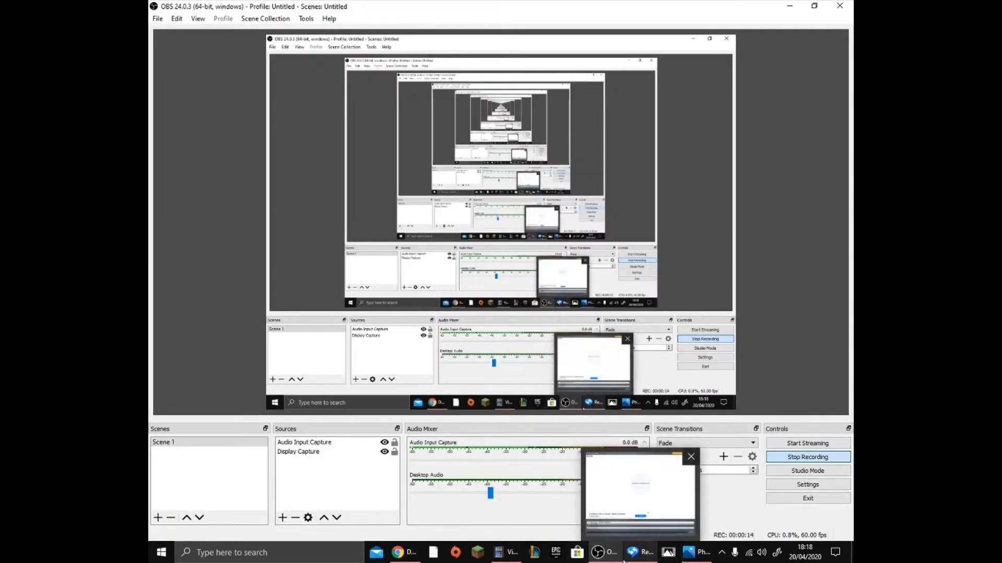
mouse_move(641, 552)
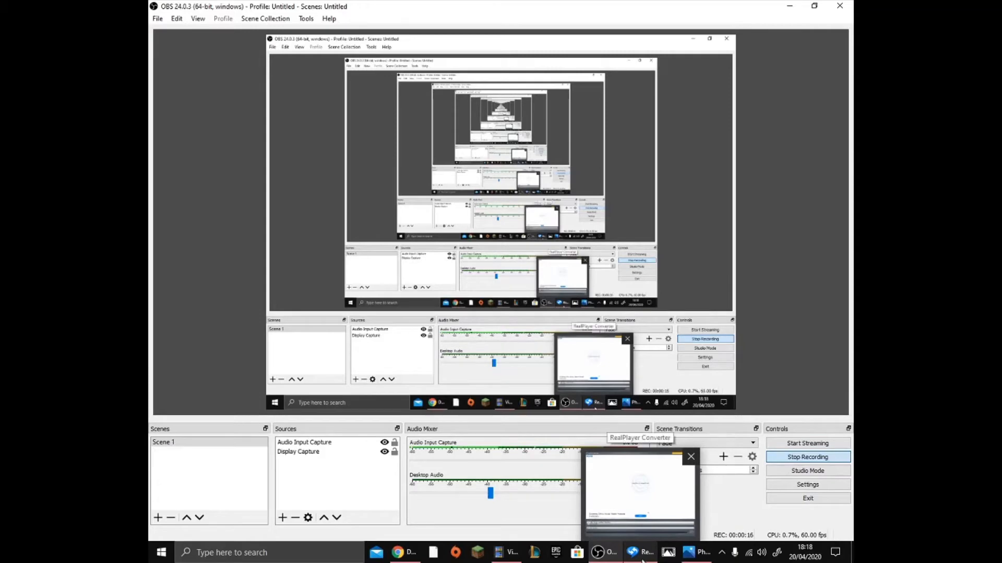
Choose MP4 (Apple, Android, Windows) as output format and save in the same directory as the original.
left_click(641, 552)
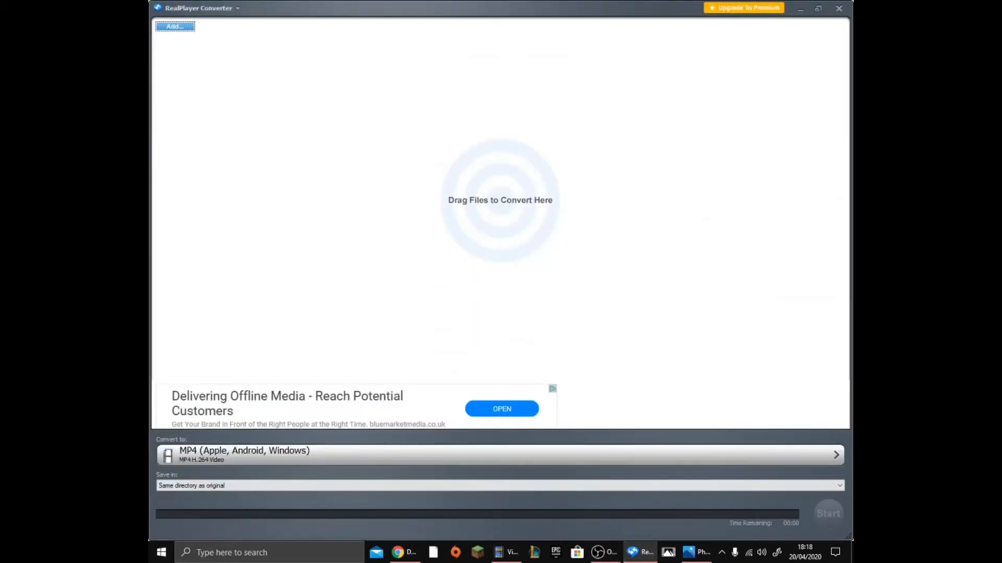
left_click(498, 455)
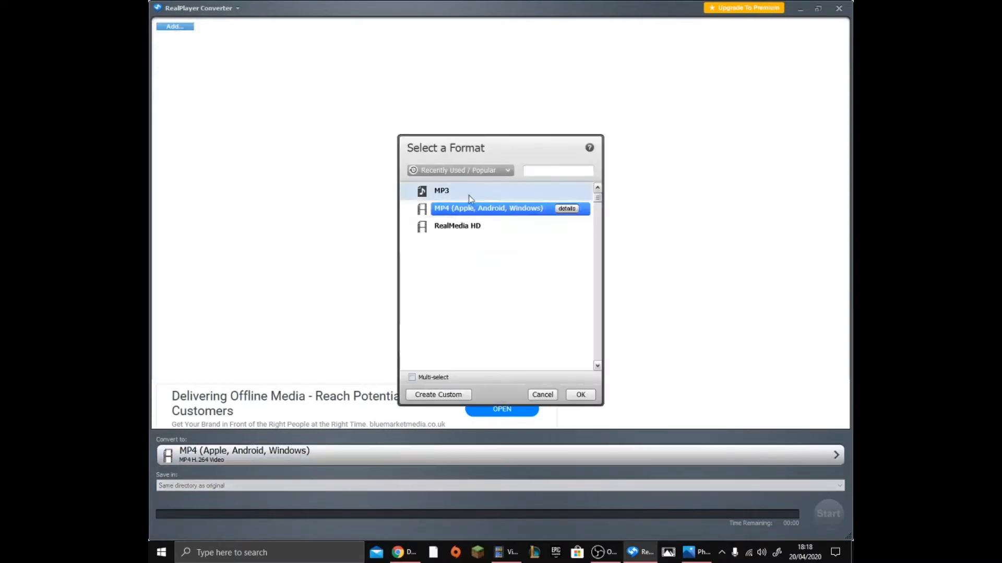
left_click(442, 191)
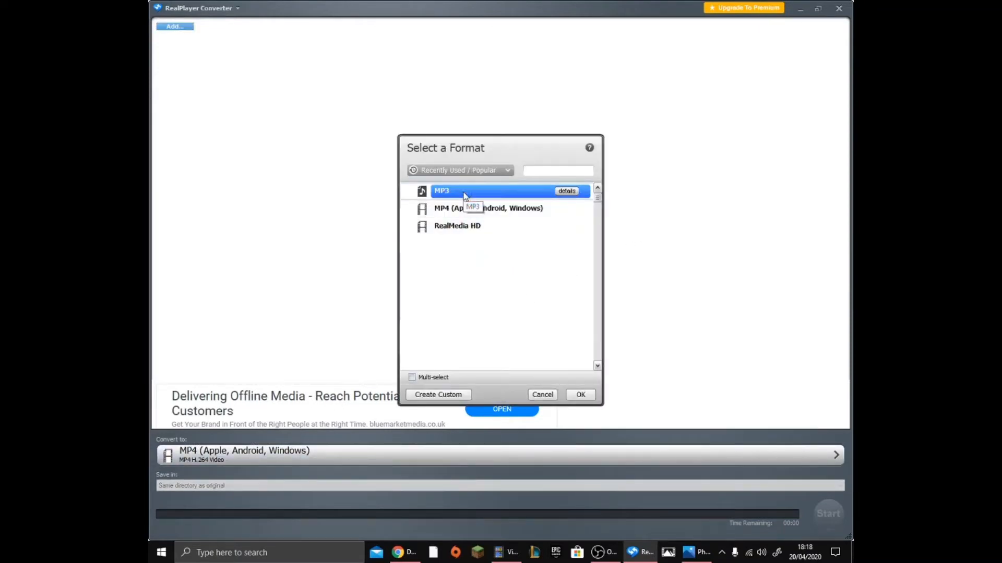
mouse_move(457, 225)
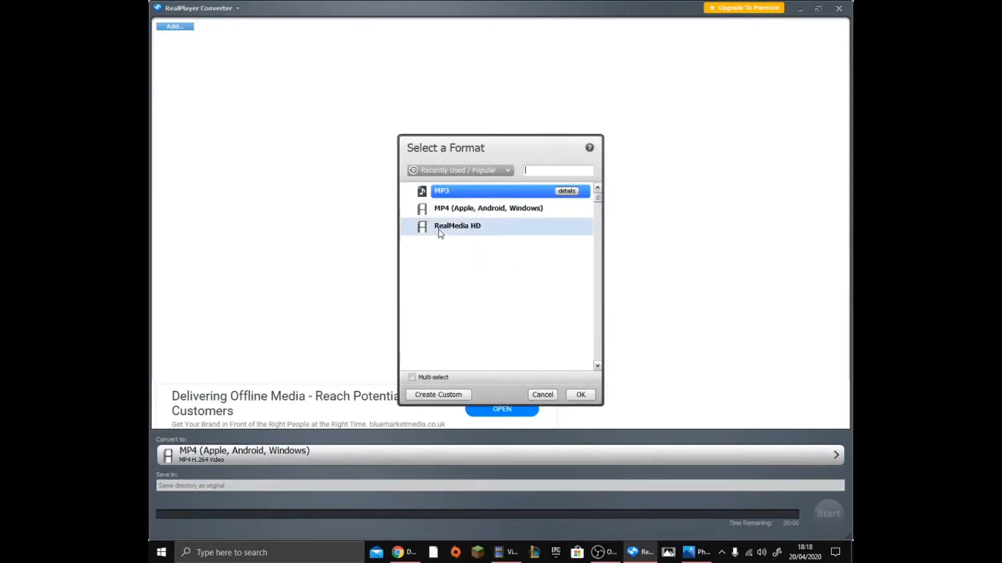
left_click(457, 225)
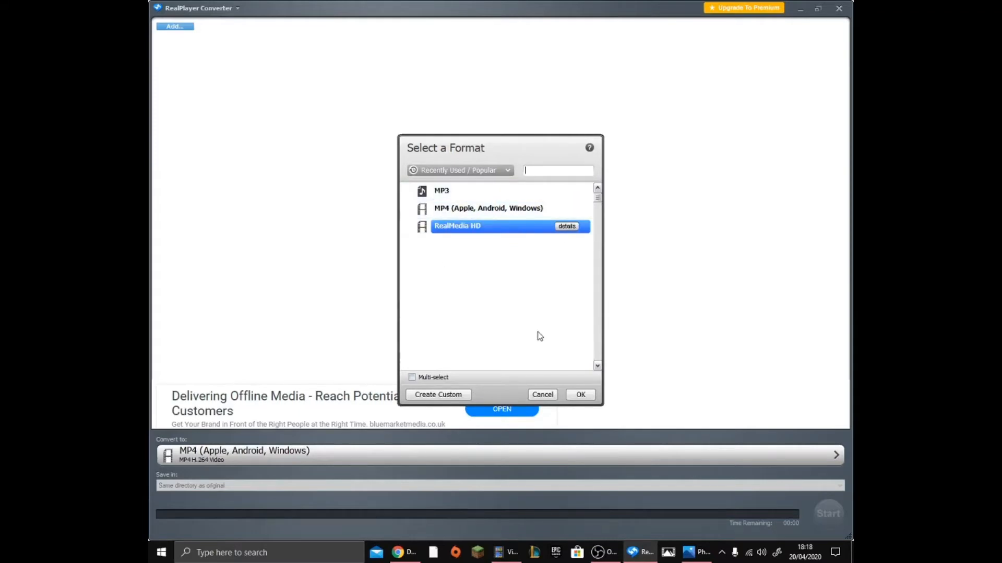
mouse_move(488, 207)
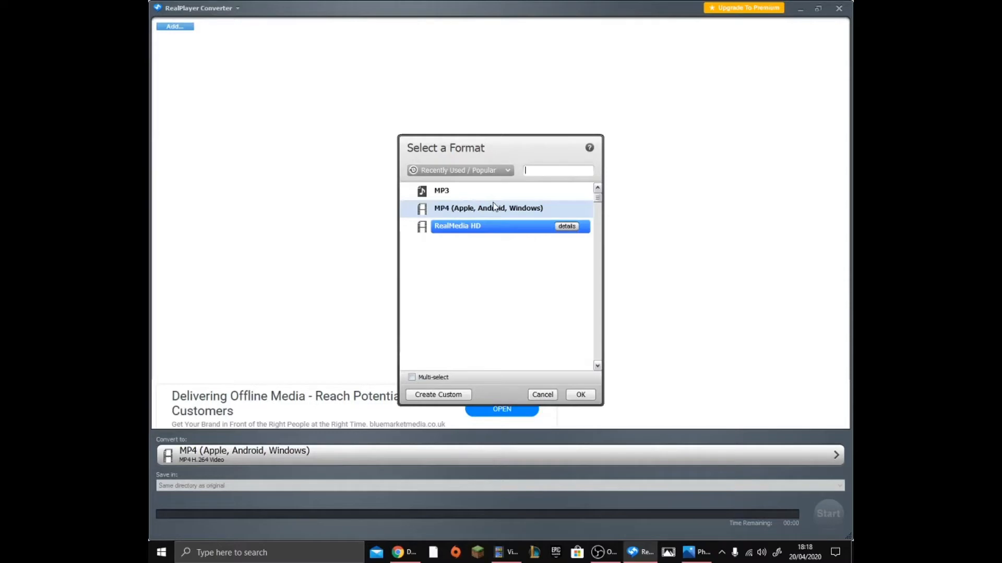
mouse_move(531, 214)
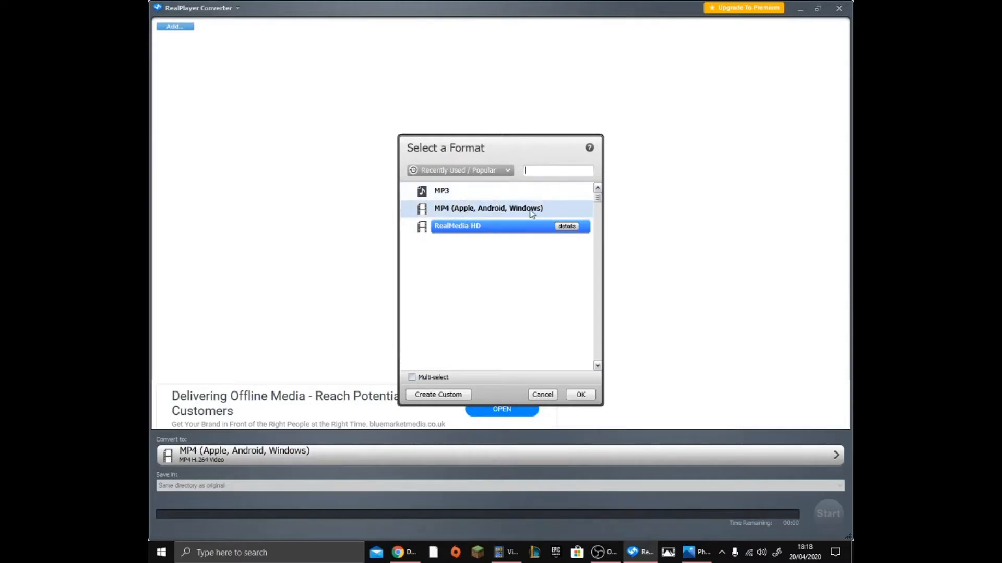
mouse_move(489, 207)
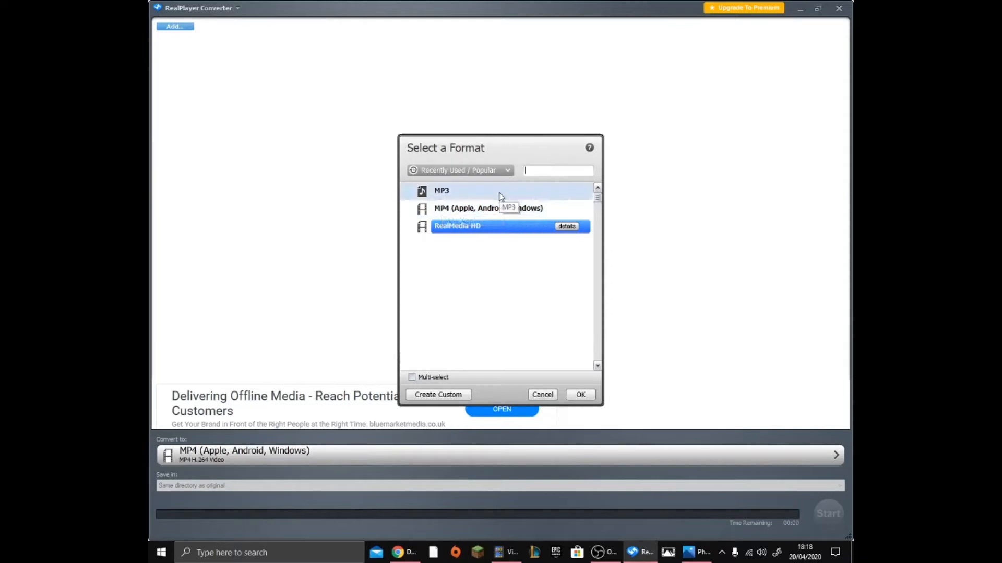
type("mp4")
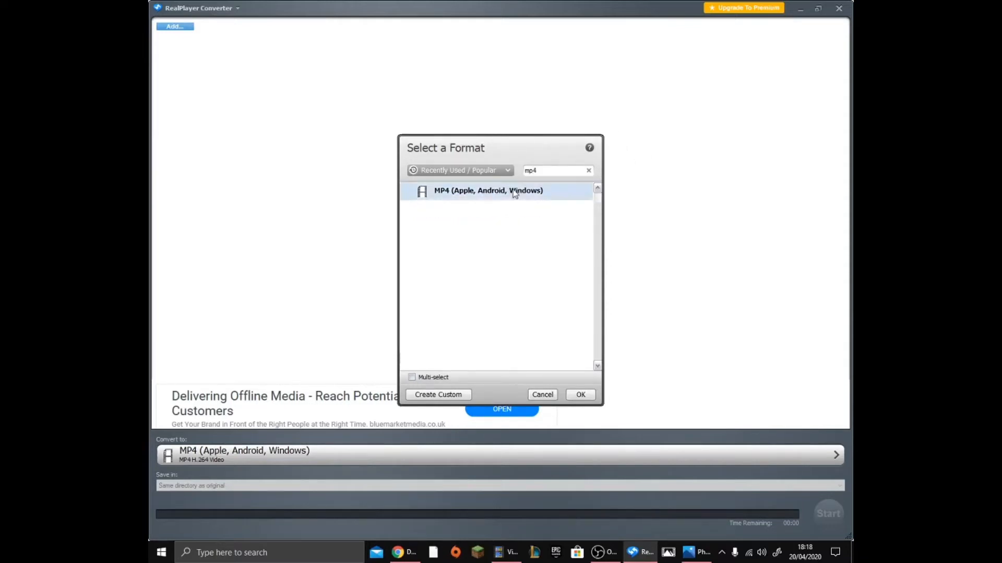
mouse_move(350, 128)
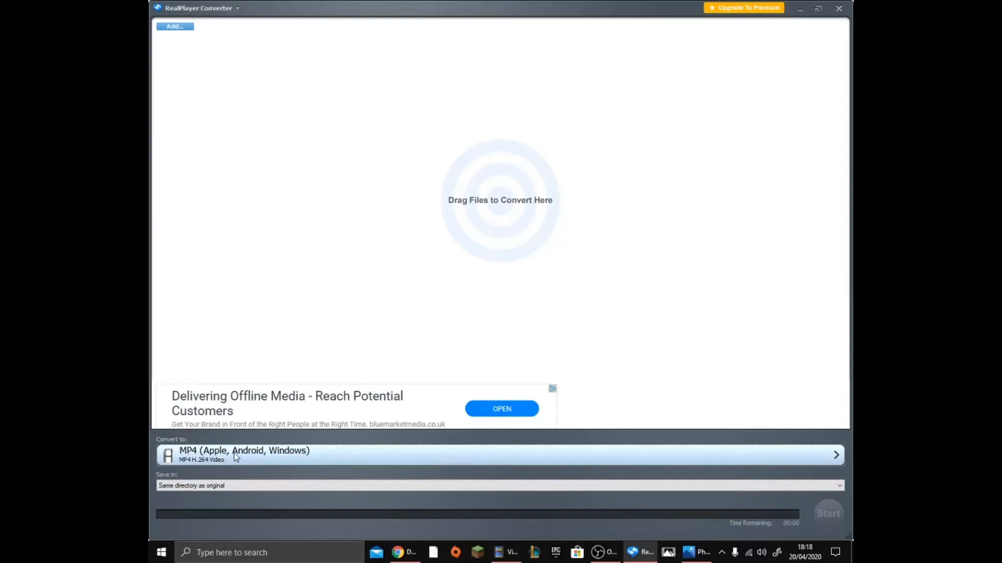
mouse_move(325, 508)
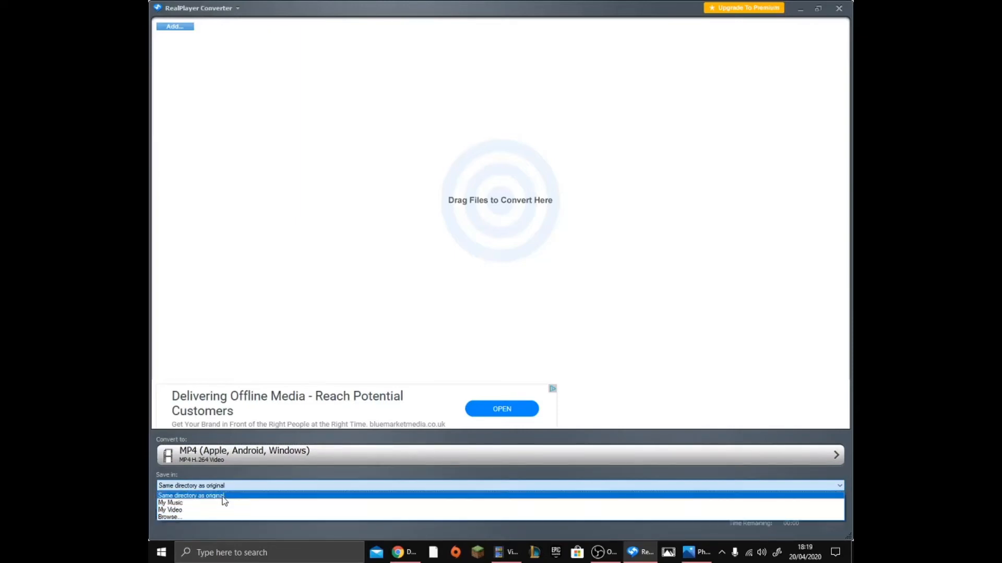
left_click(191, 495)
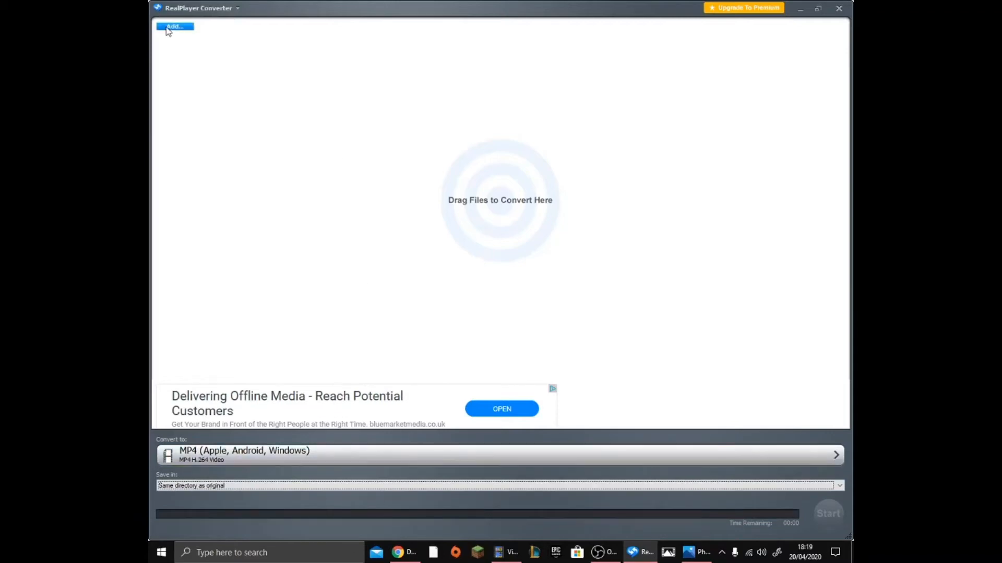
Add supply.mkv, convert it to supply.mp4 and dismiss the Conversion Complete notice.
left_click(174, 27)
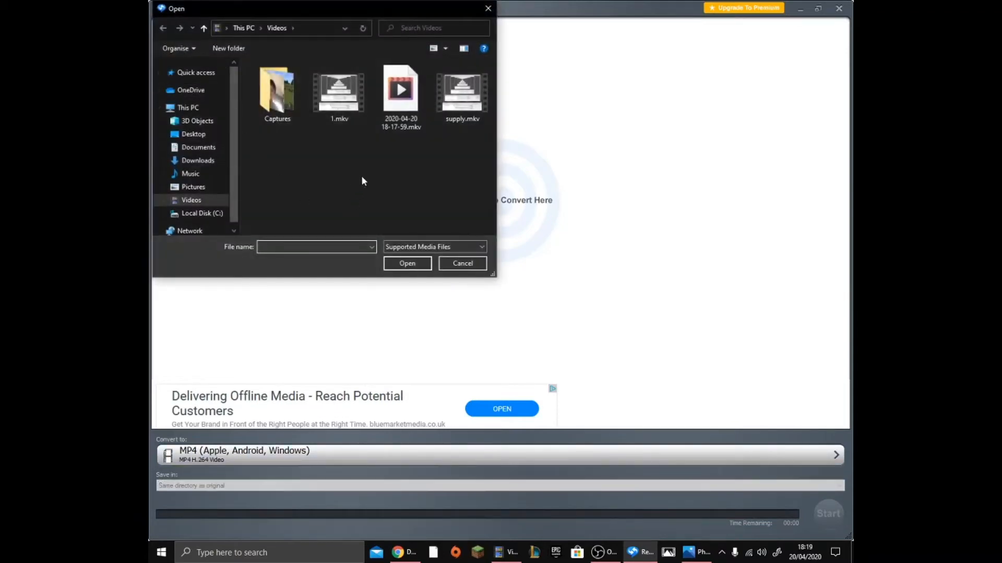
mouse_move(348, 129)
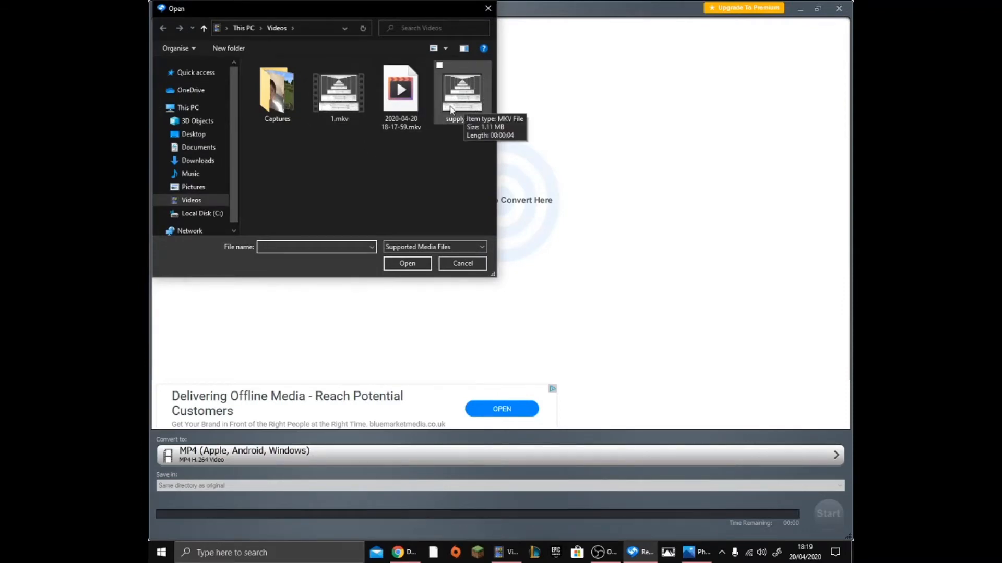
left_click(407, 263)
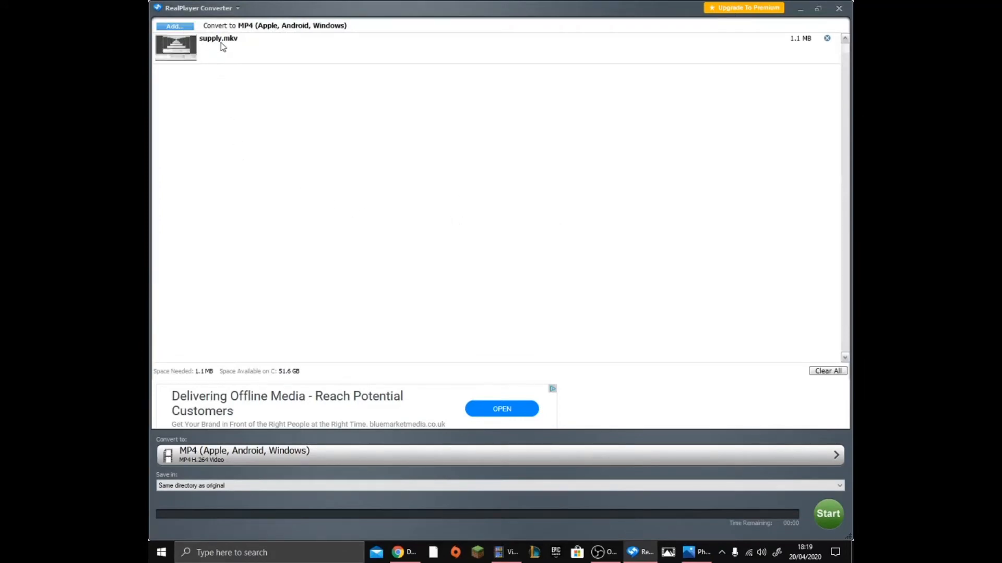
mouse_move(239, 47)
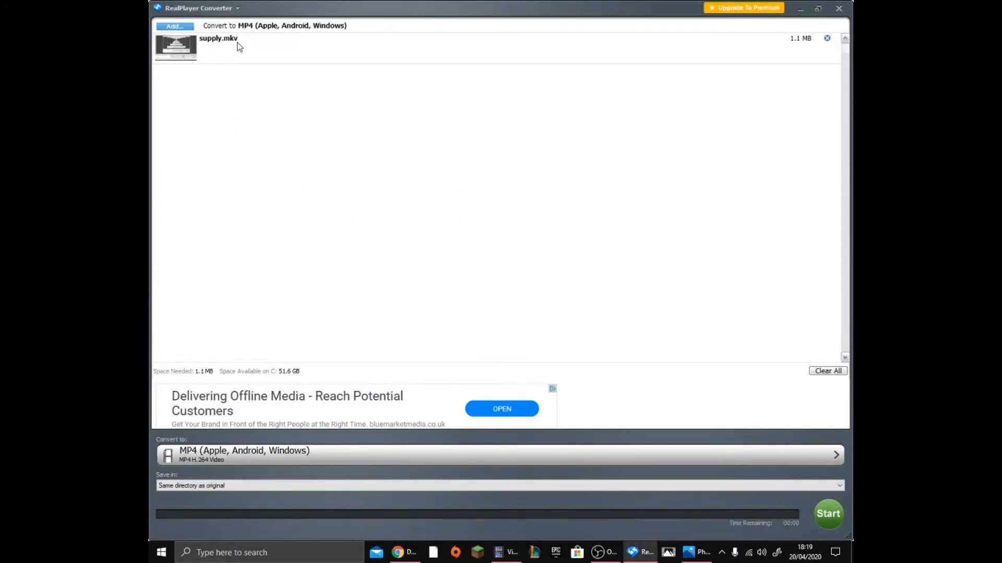
mouse_move(780, 391)
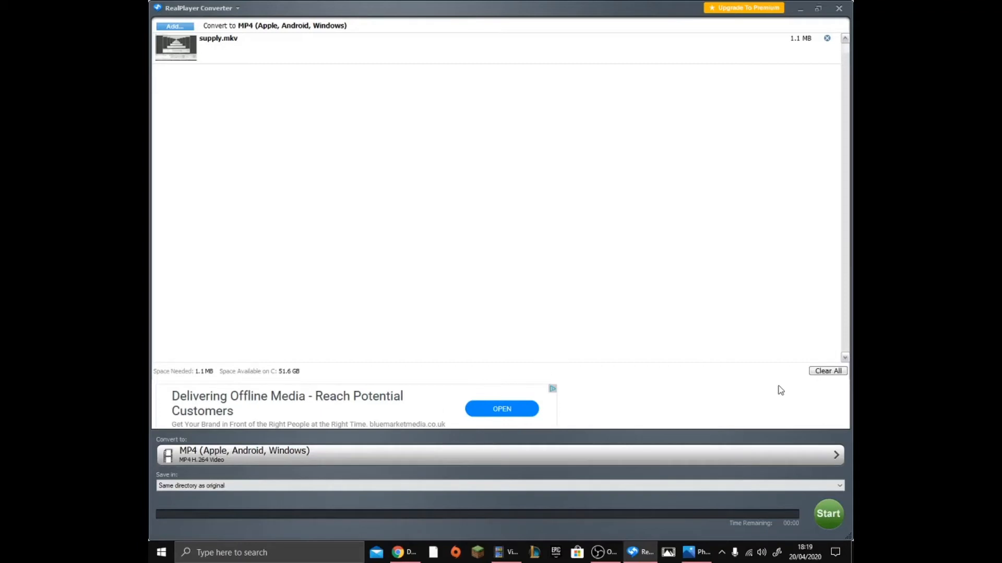
mouse_move(558, 543)
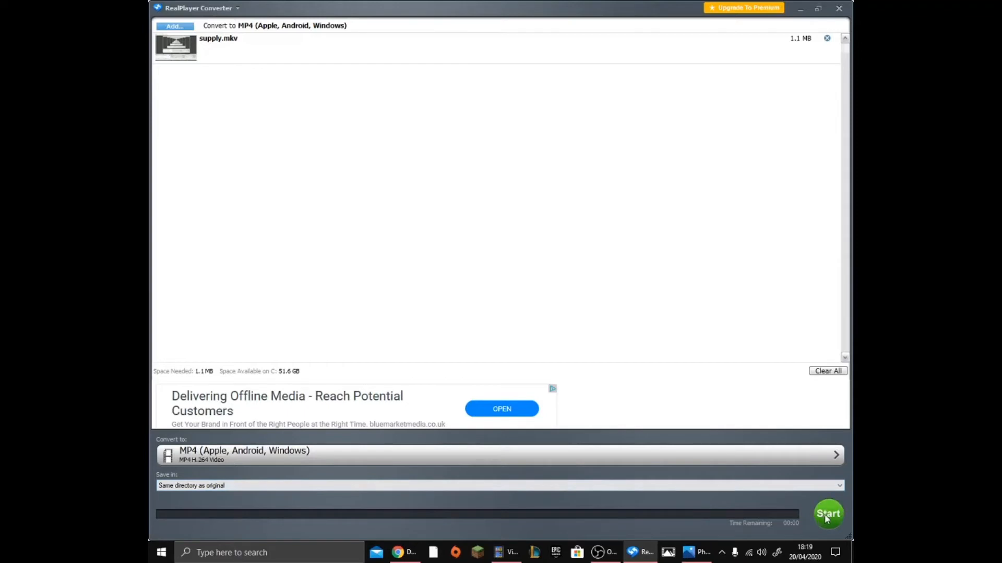
left_click(828, 514)
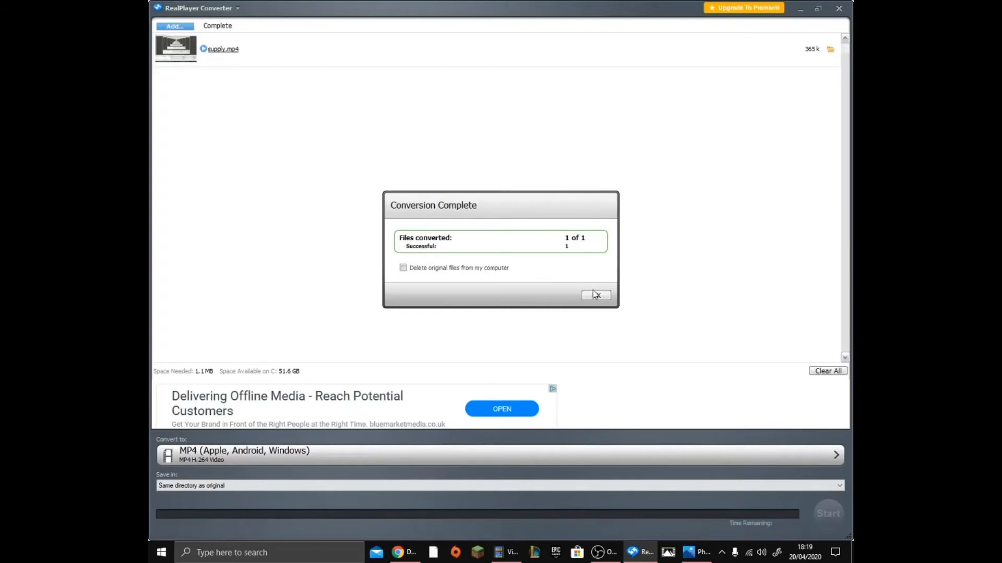
left_click(595, 296)
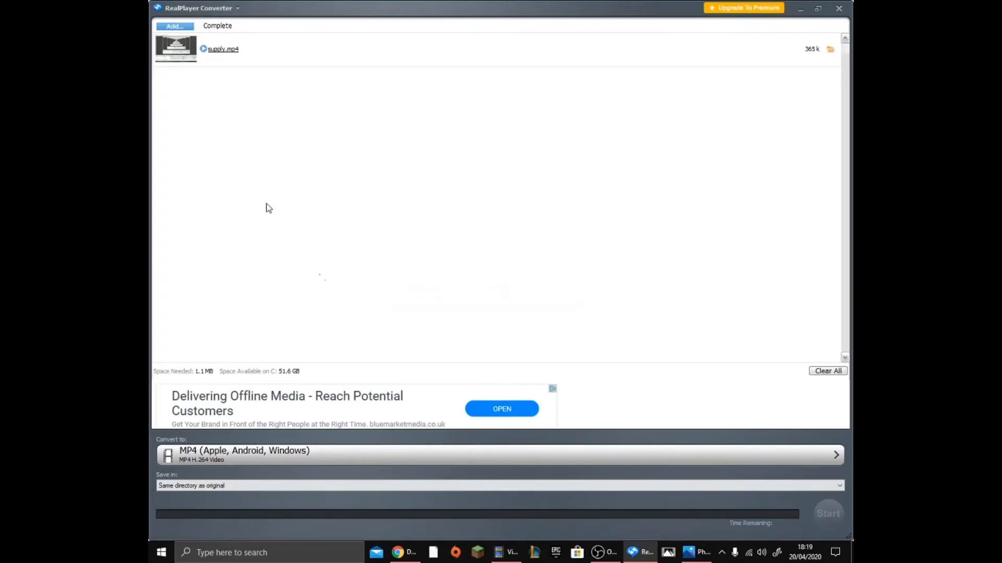
mouse_move(151, 74)
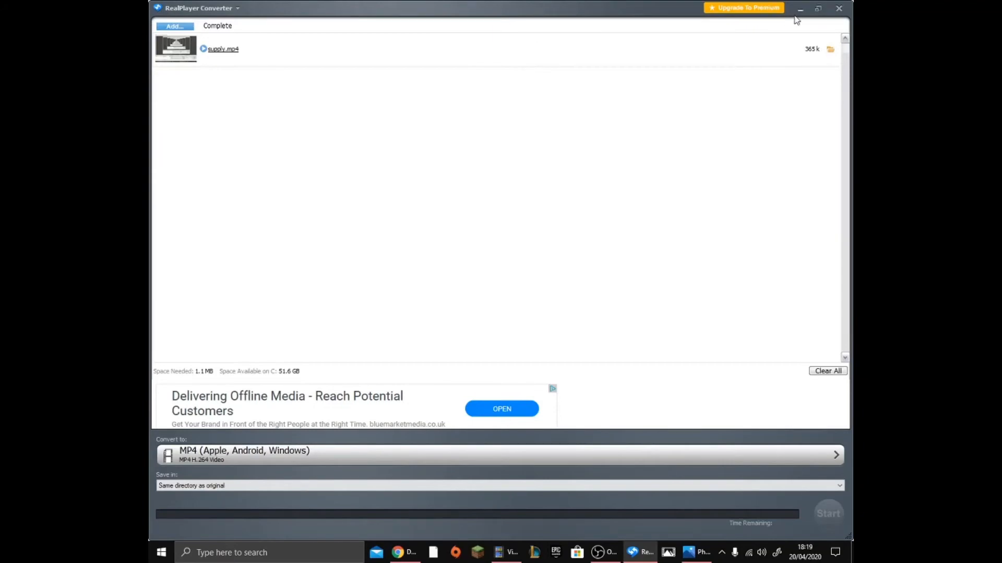
mouse_move(800, 9)
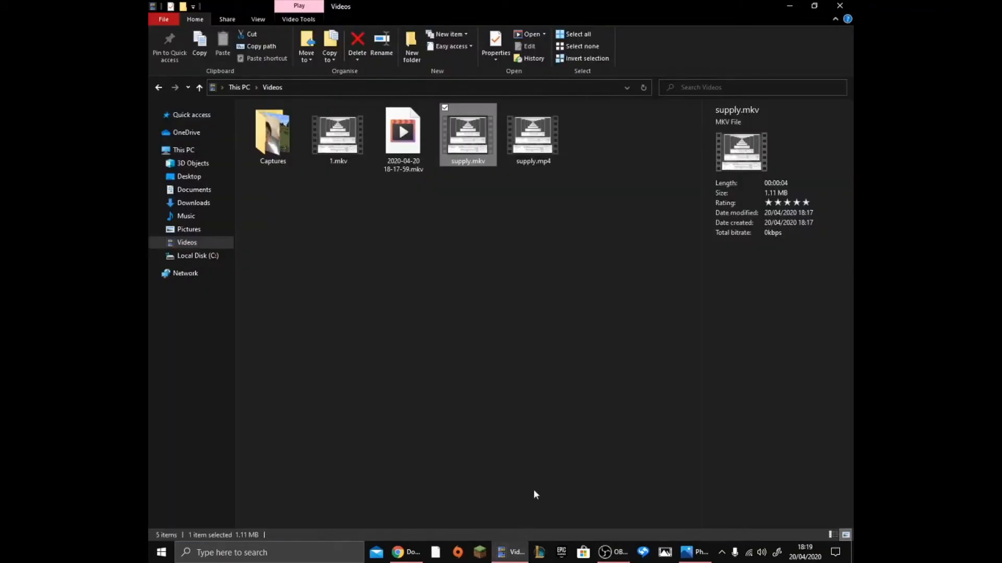
mouse_move(554, 200)
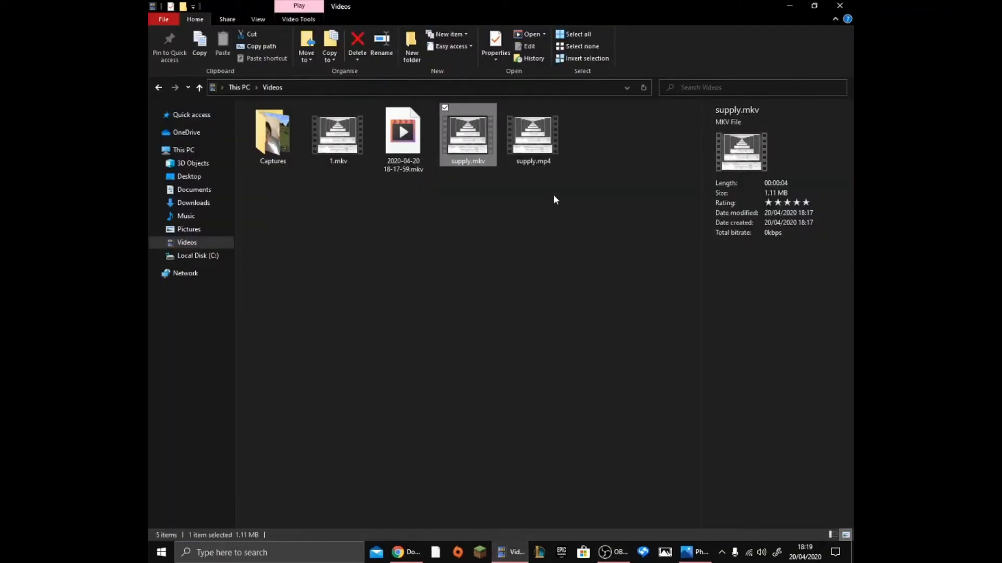
mouse_move(532, 134)
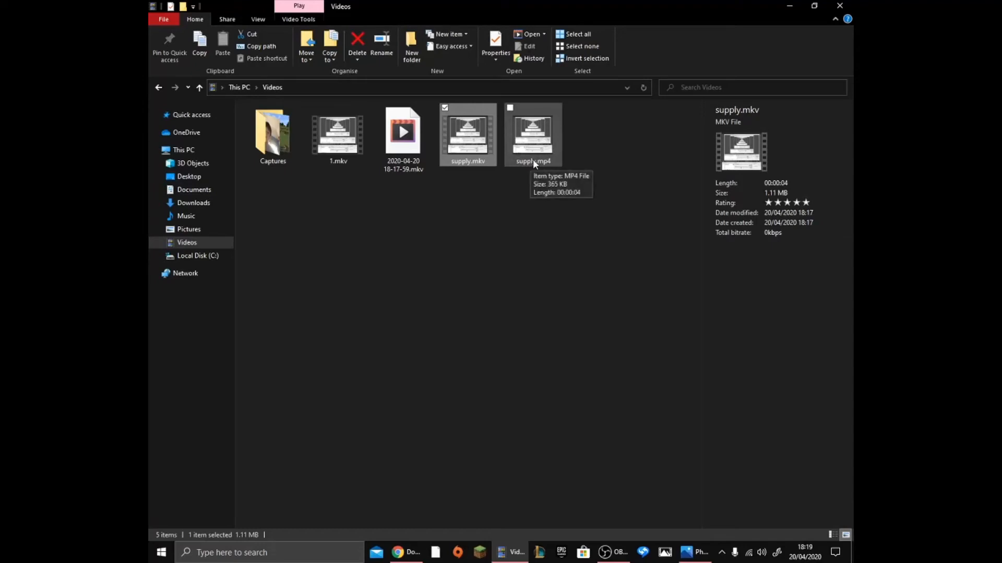
mouse_move(551, 164)
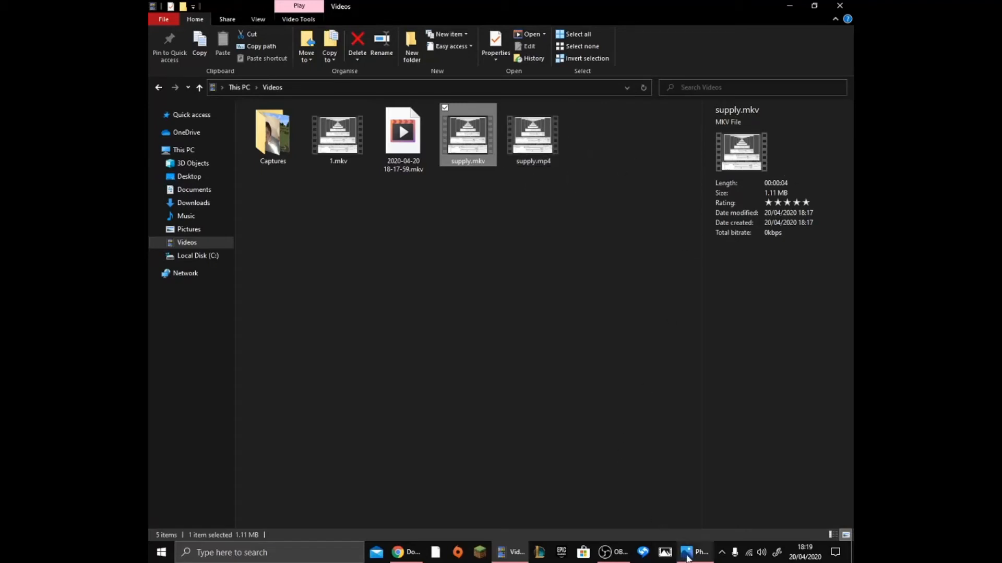
In the Photos video project, import supply.mp4 from this PC into the project library.
left_click(694, 552)
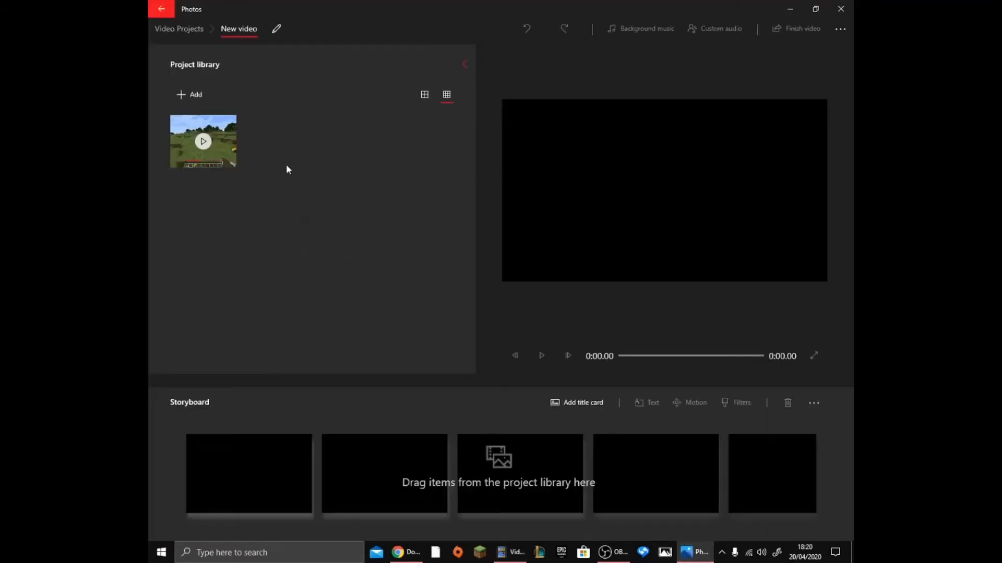
right_click(202, 141)
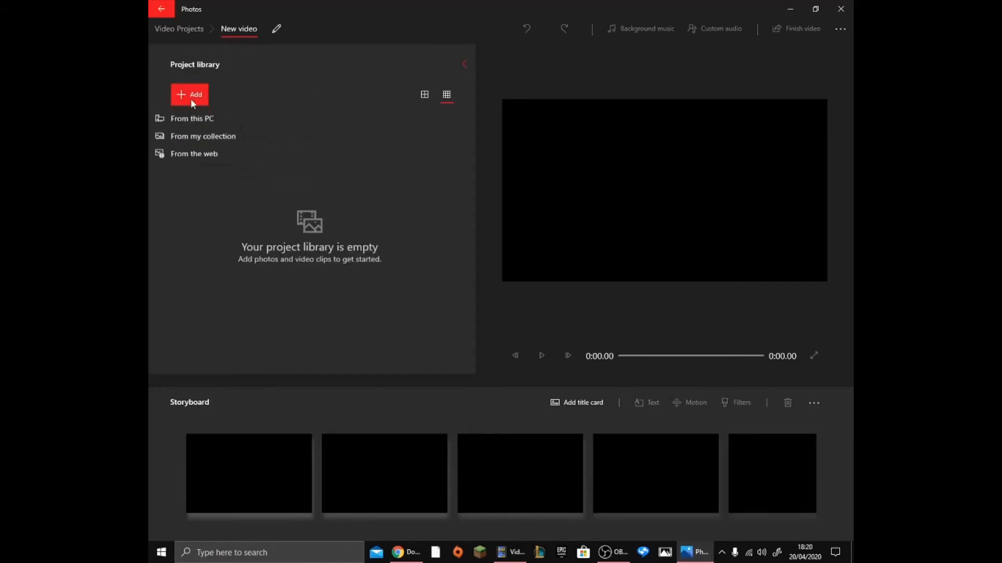
left_click(191, 118)
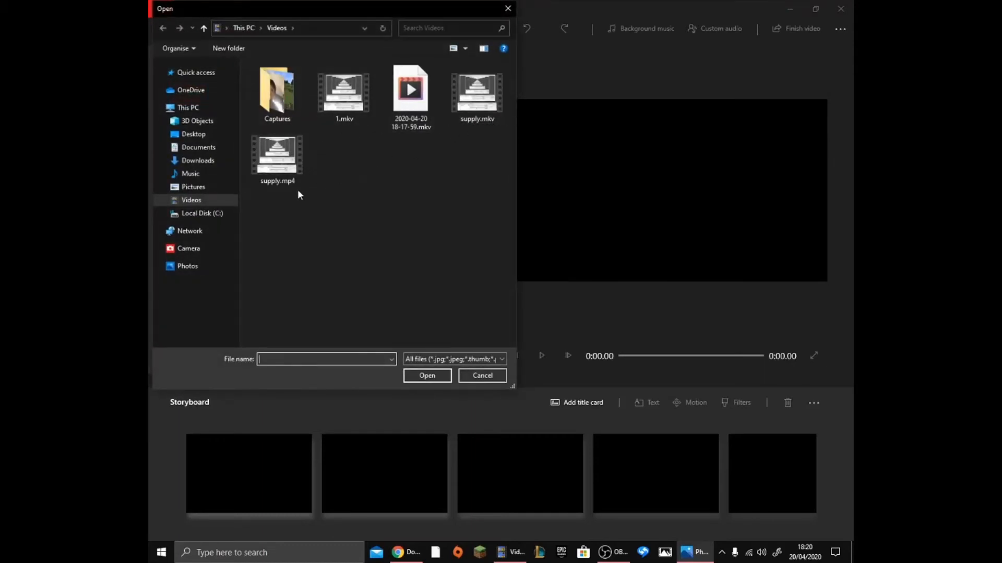
double_click(277, 155)
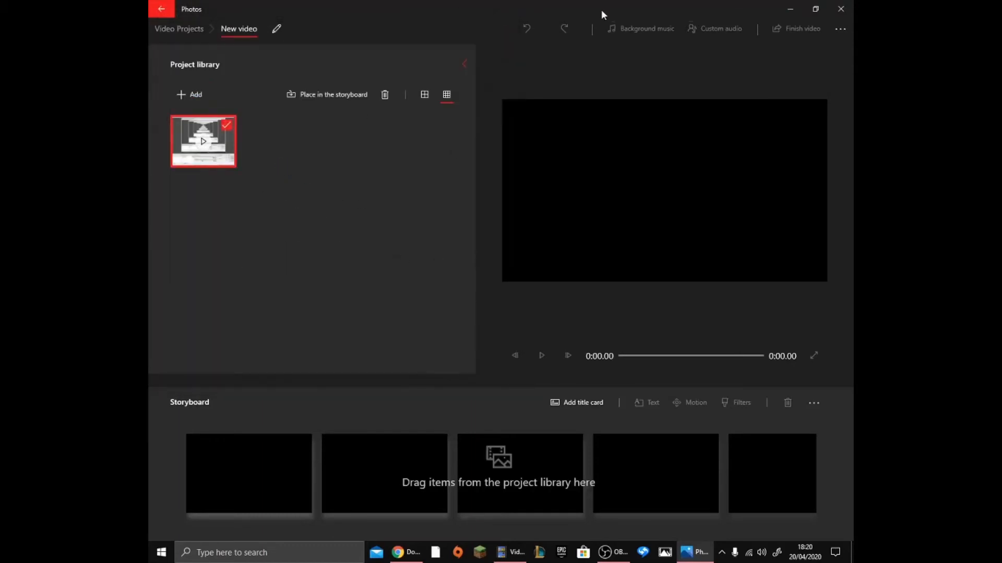
Start adding another clip to the project library from files on this PC.
right_click(202, 140)
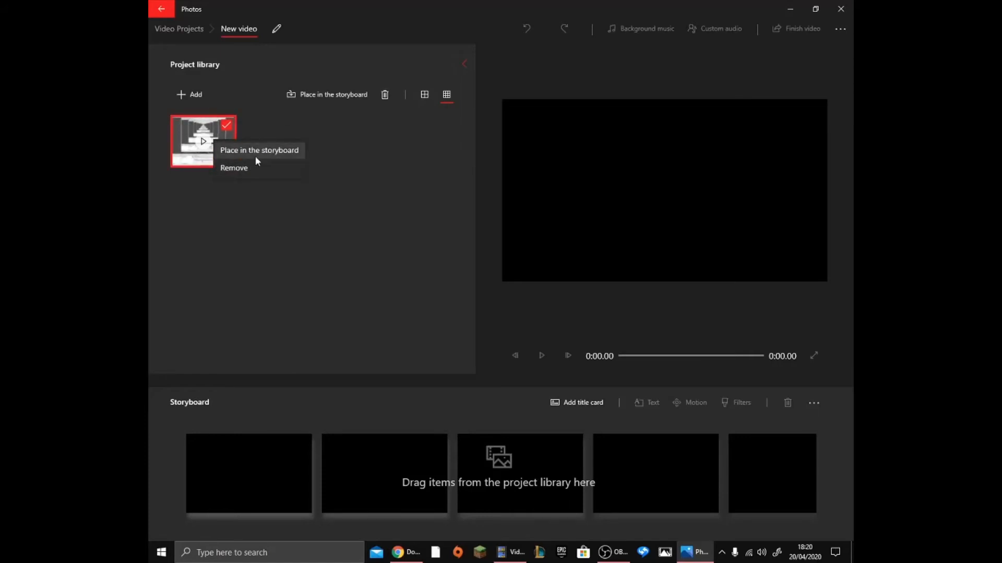
left_click(234, 167)
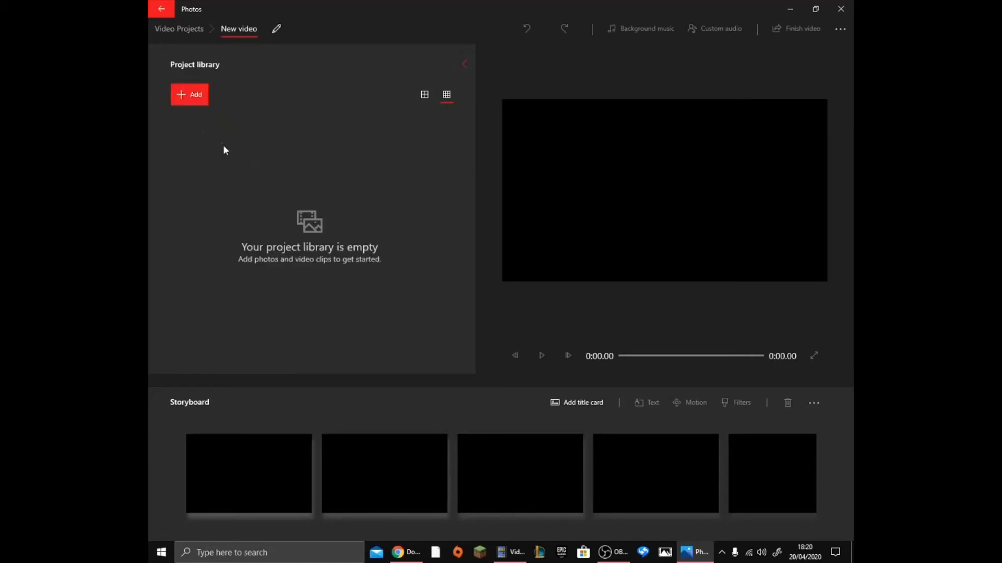
left_click(189, 94)
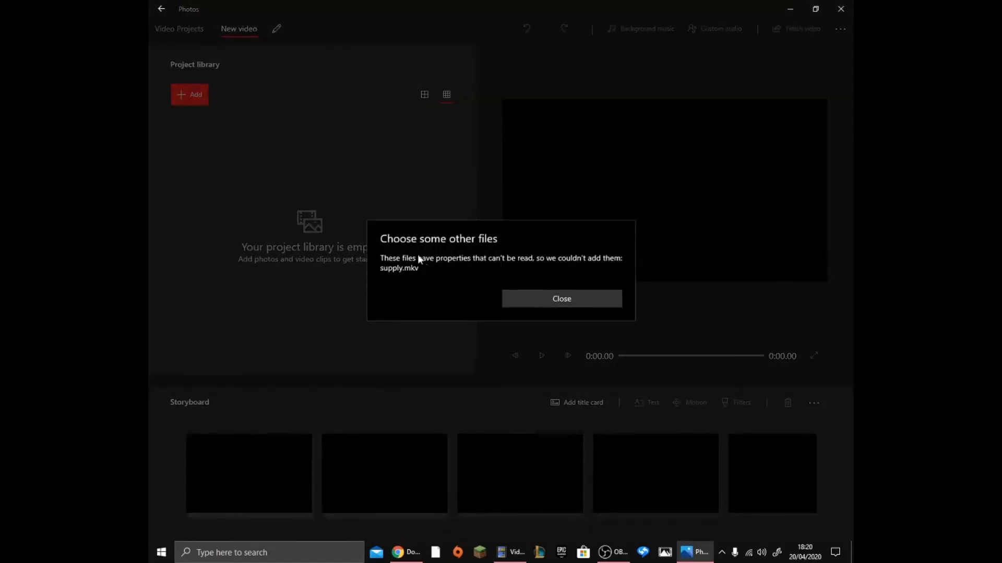
mouse_move(586, 271)
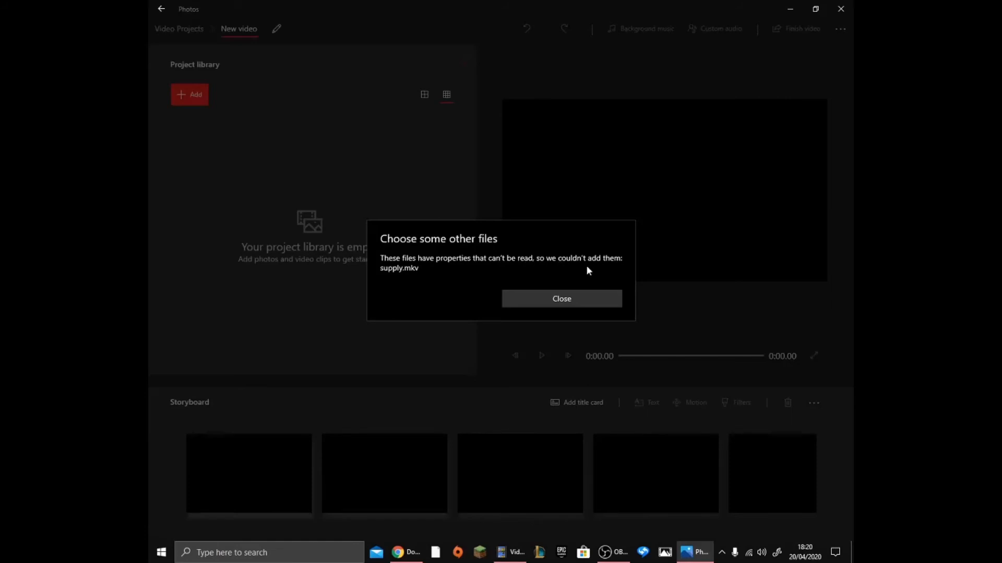
Dismiss the notice that supply.mkv couldn't be added to the project.
left_click(561, 298)
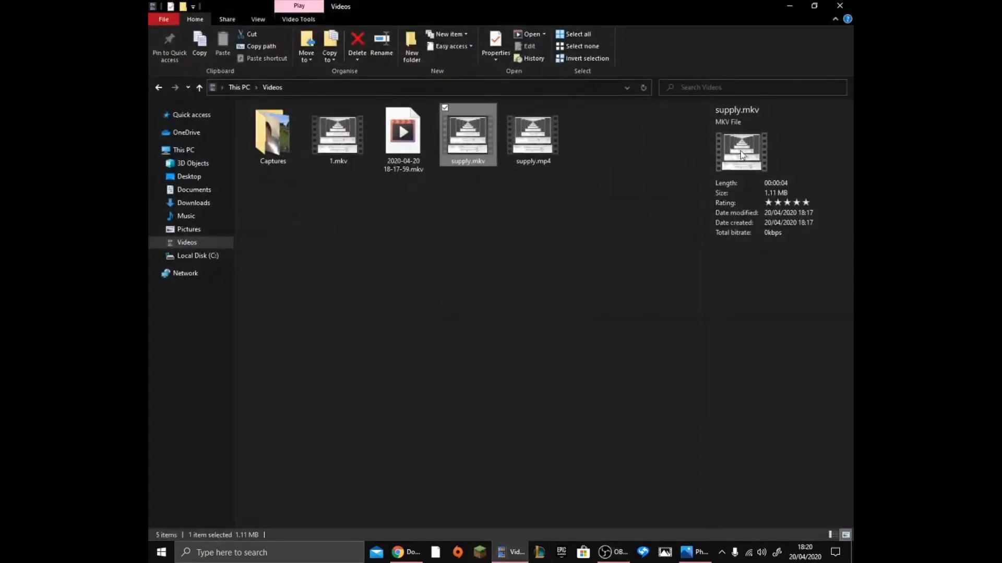
mouse_move(465, 182)
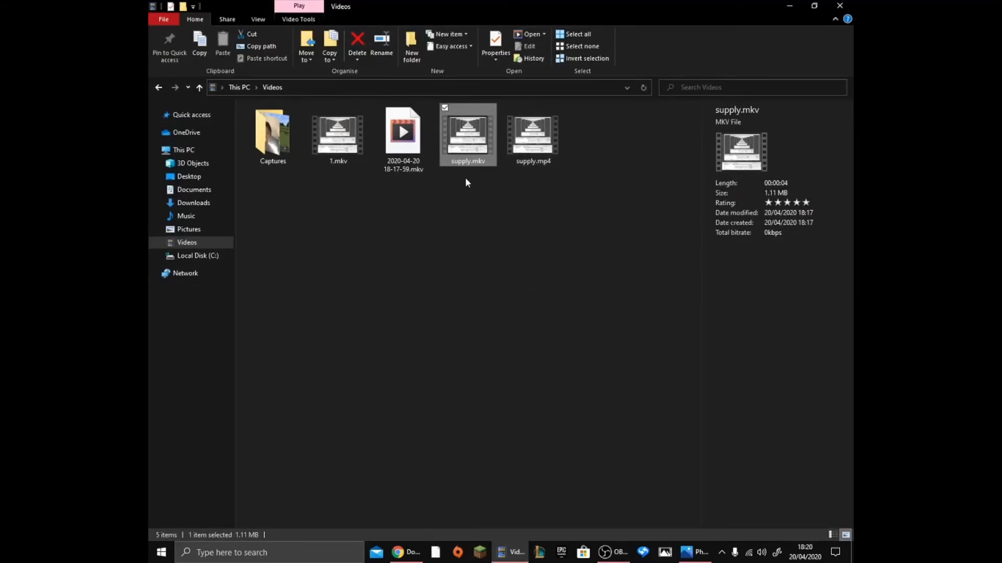
Show the context options for supply.mkv in the Videos folder.
right_click(467, 134)
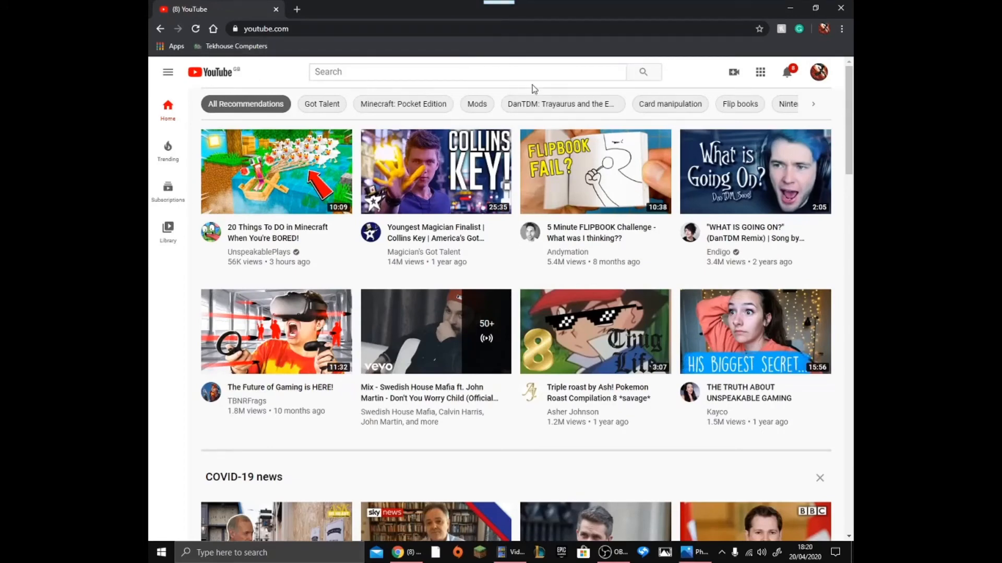
mouse_move(526, 93)
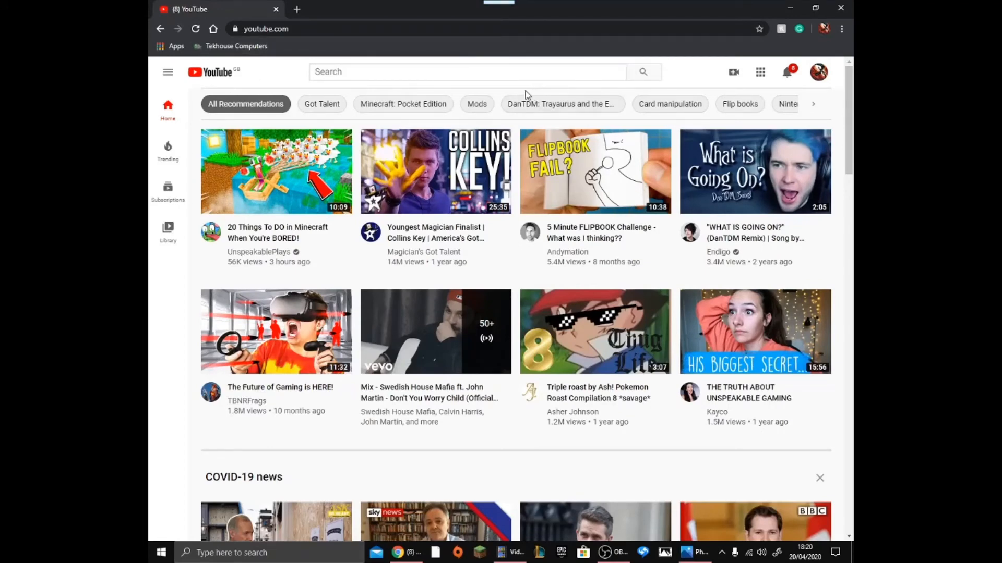
mouse_move(541, 185)
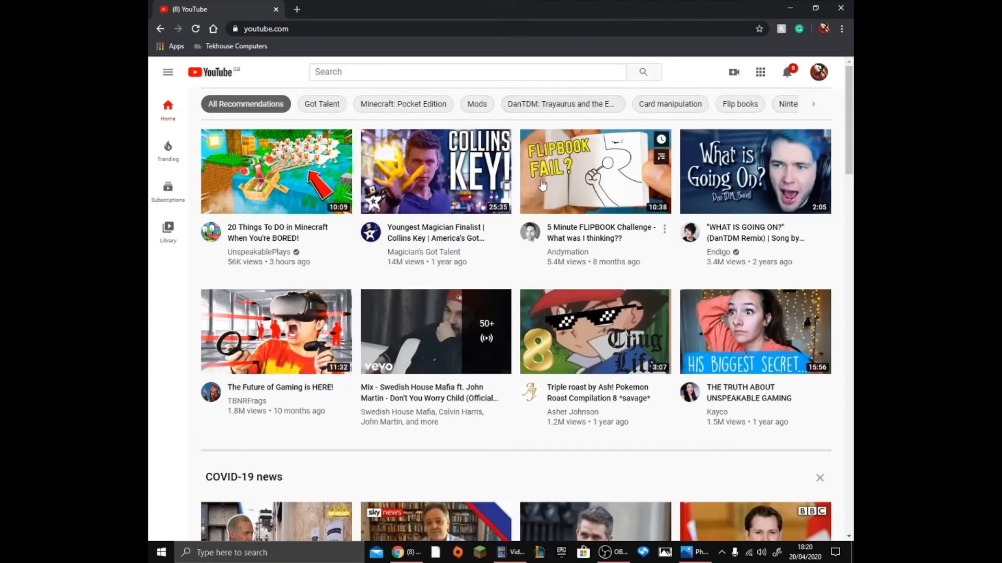
mouse_move(516, 466)
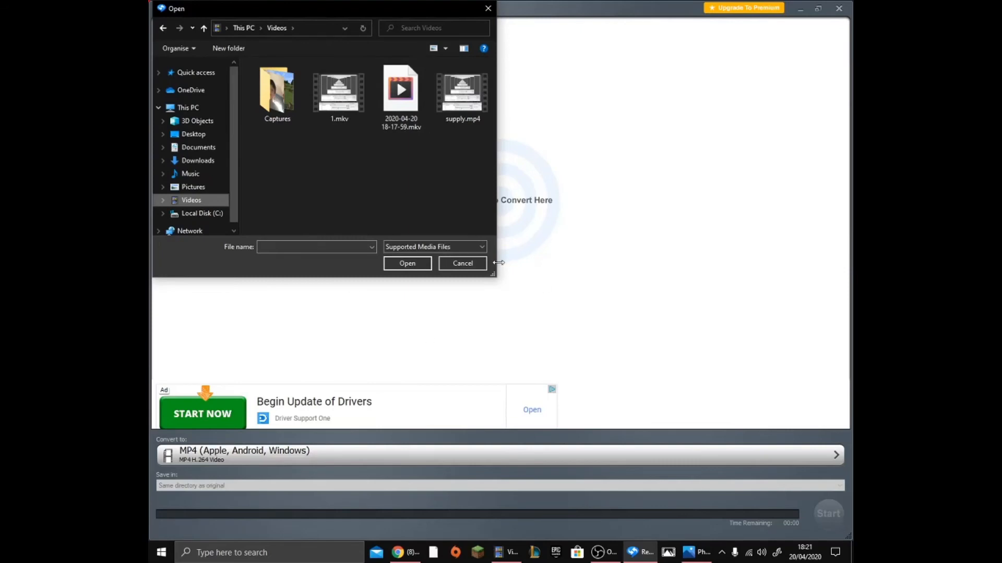
Cancel the Open dialog, leaving RealPlayer Converter empty with MP4 still selected.
left_click(462, 263)
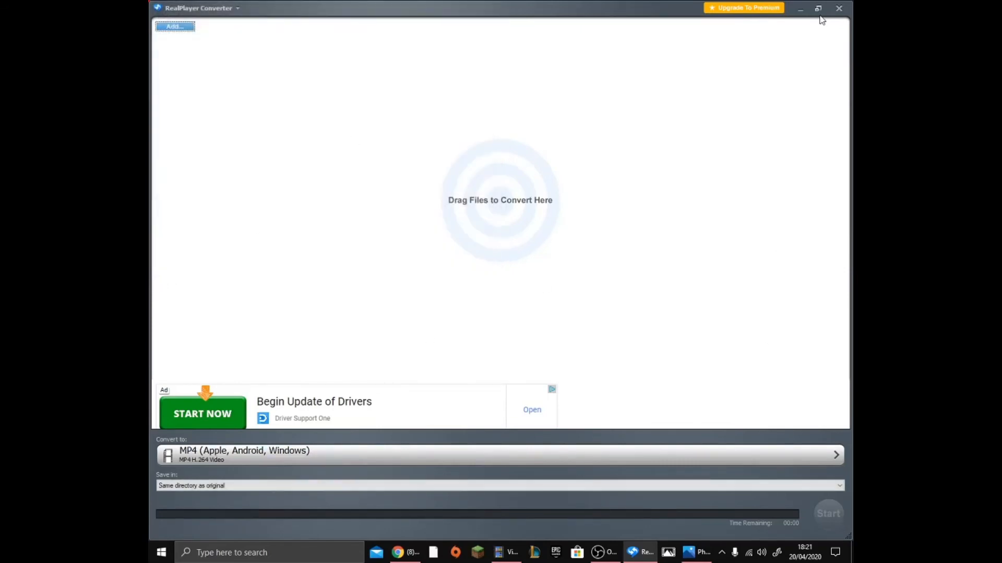
mouse_move(840, 8)
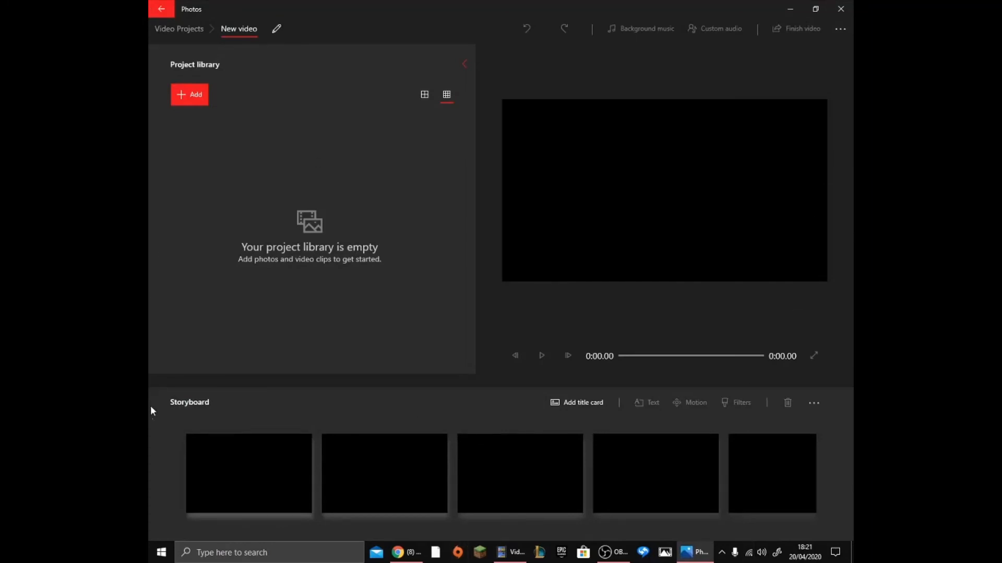
mouse_move(612, 406)
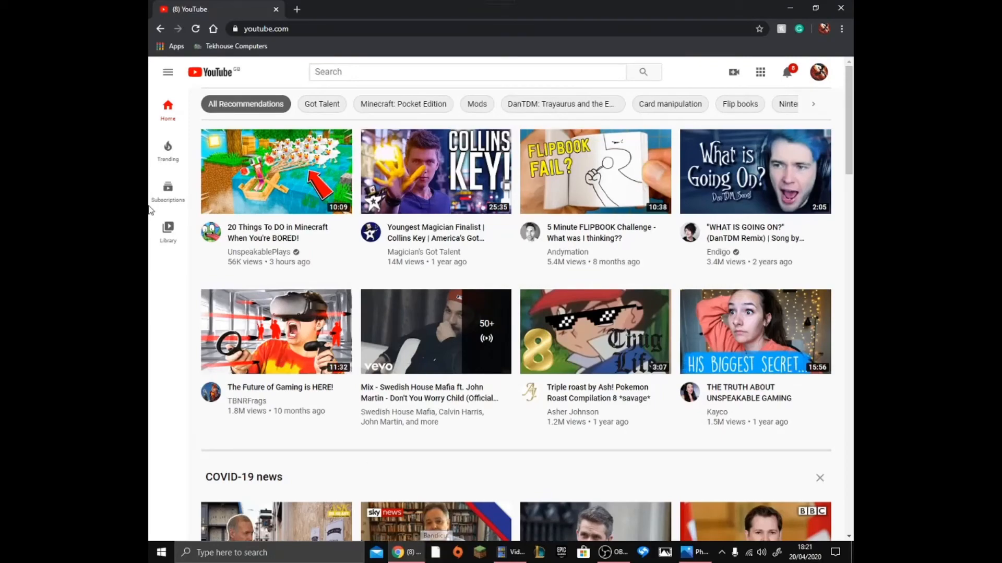
mouse_move(240, 291)
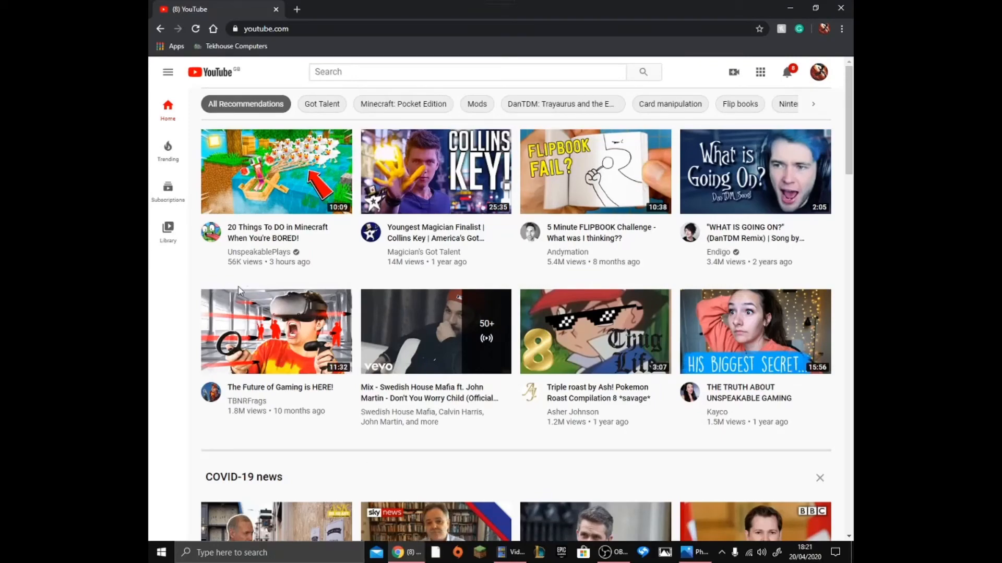
Scroll through the YouTube home feed, then bring OBS Studio back to the front from the taskbar.
scroll("down", 3)
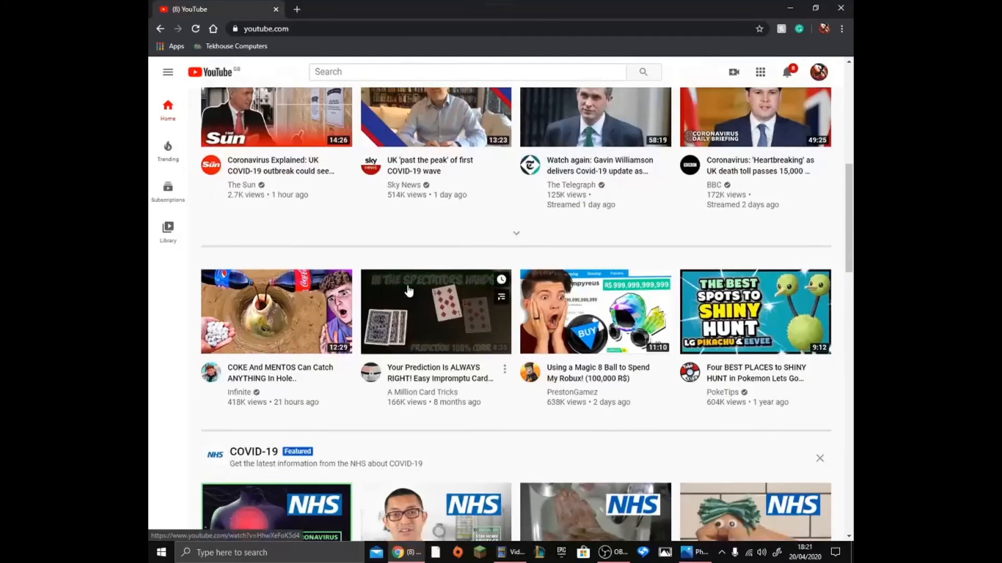
scroll("down", 3)
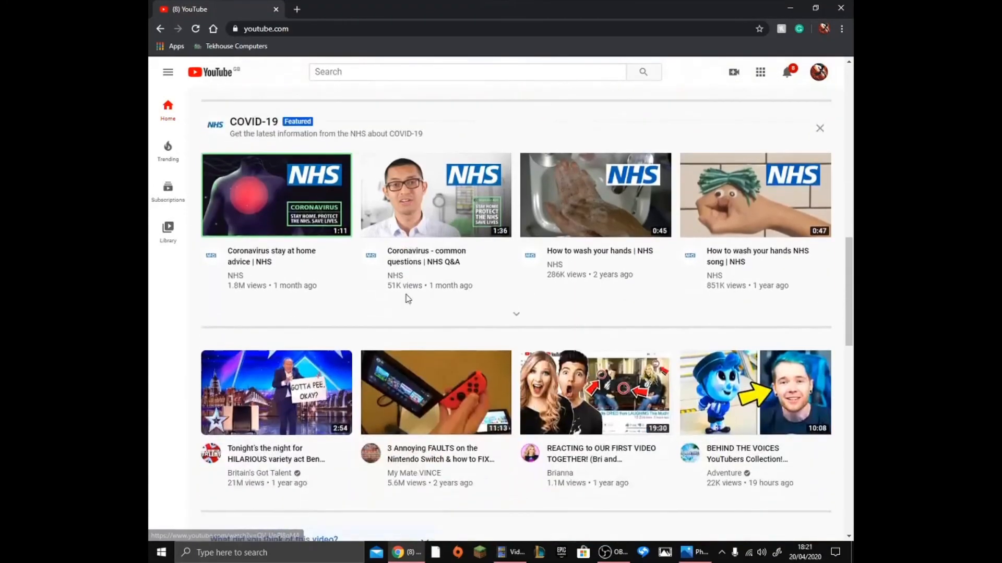
mouse_move(402, 306)
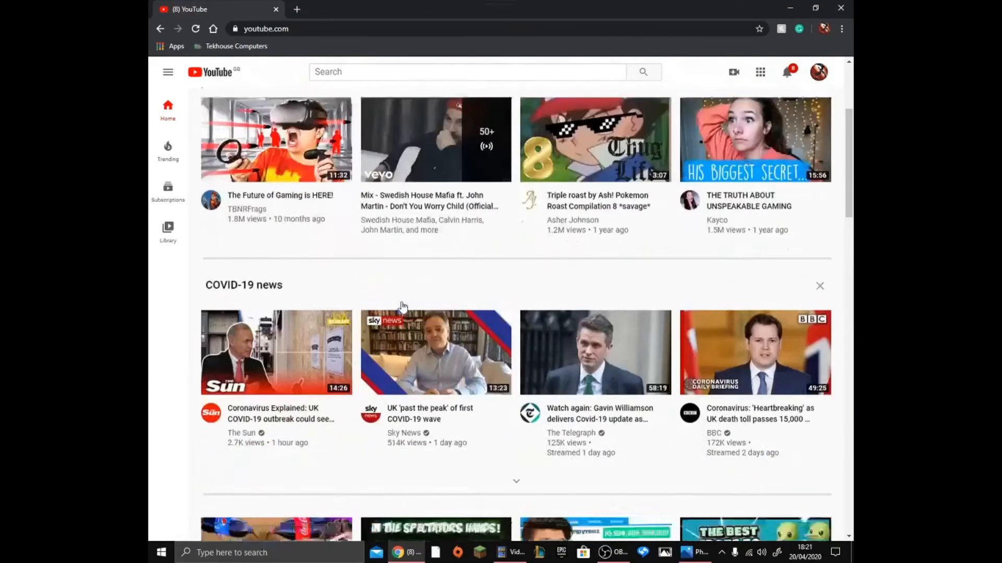
scroll("down", 3)
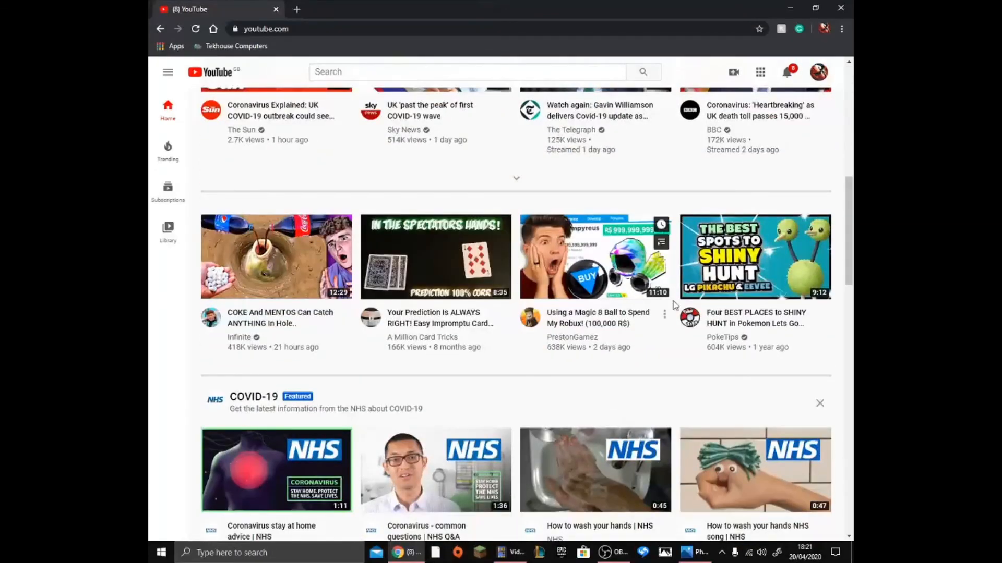
left_click(615, 552)
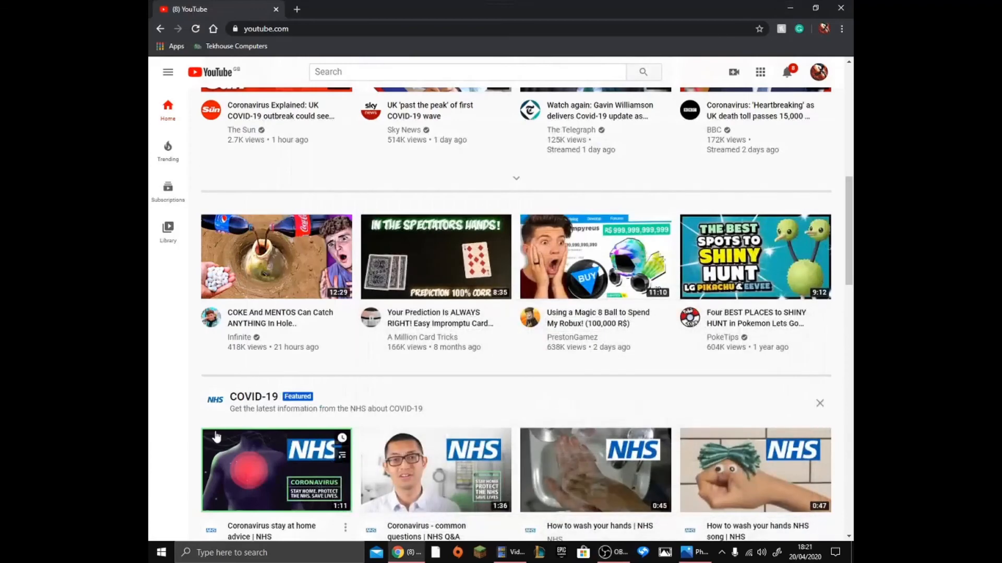
mouse_move(237, 365)
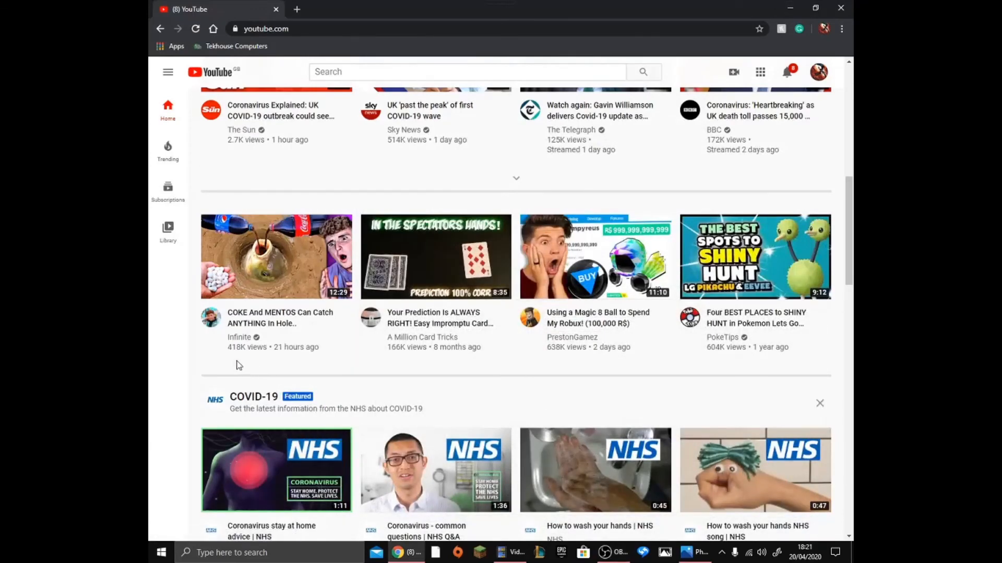
mouse_move(276, 256)
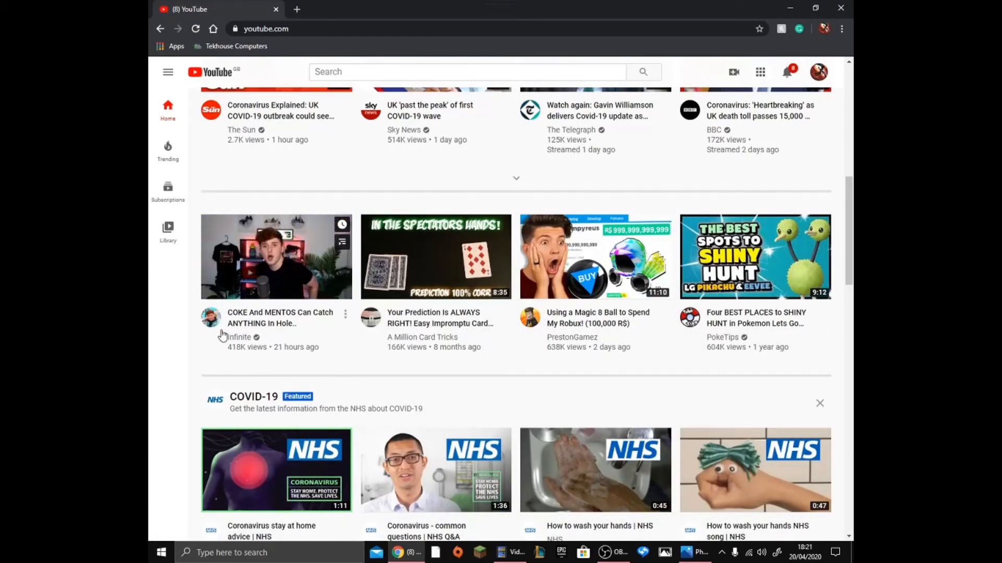
mouse_move(377, 460)
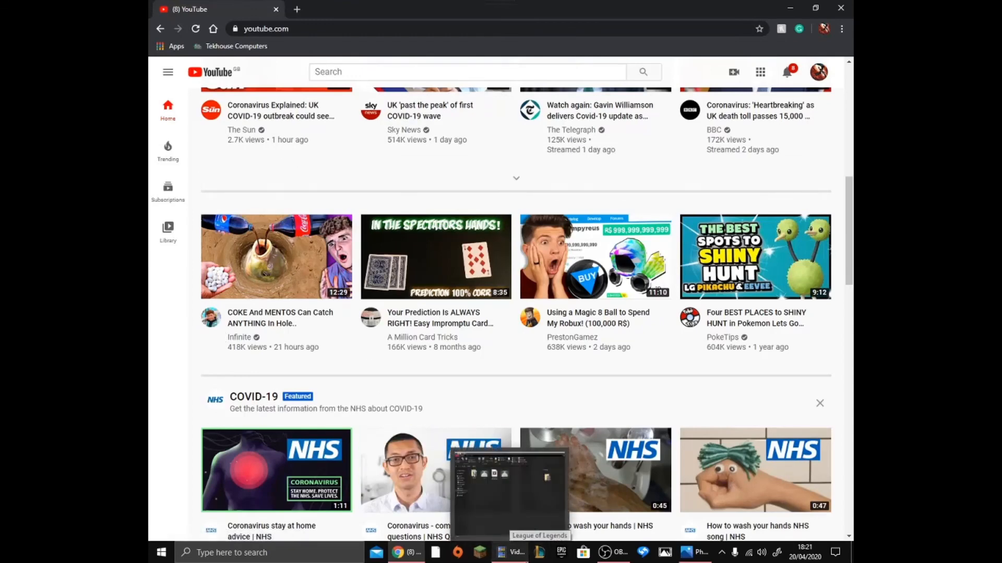
mouse_move(577, 384)
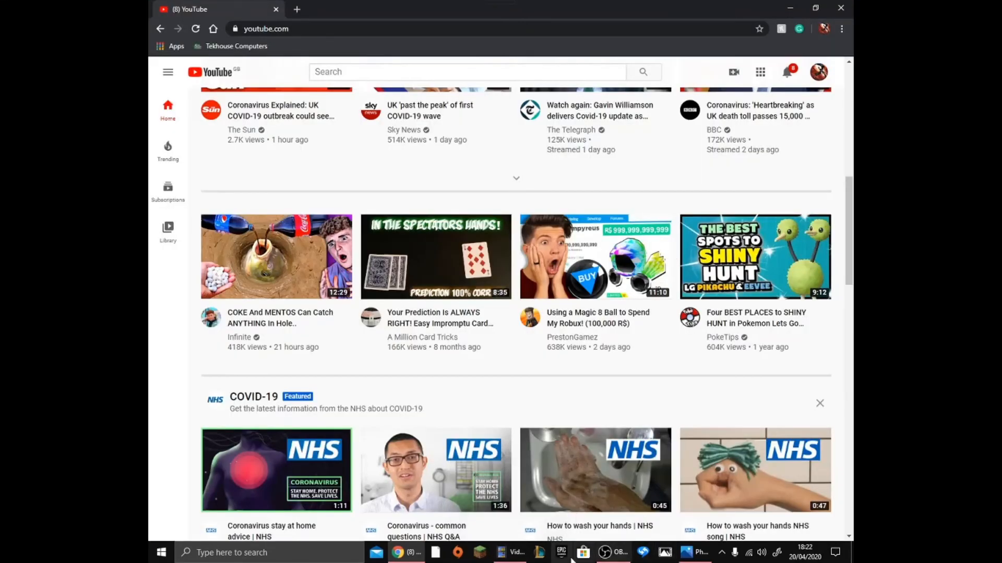
left_click(618, 552)
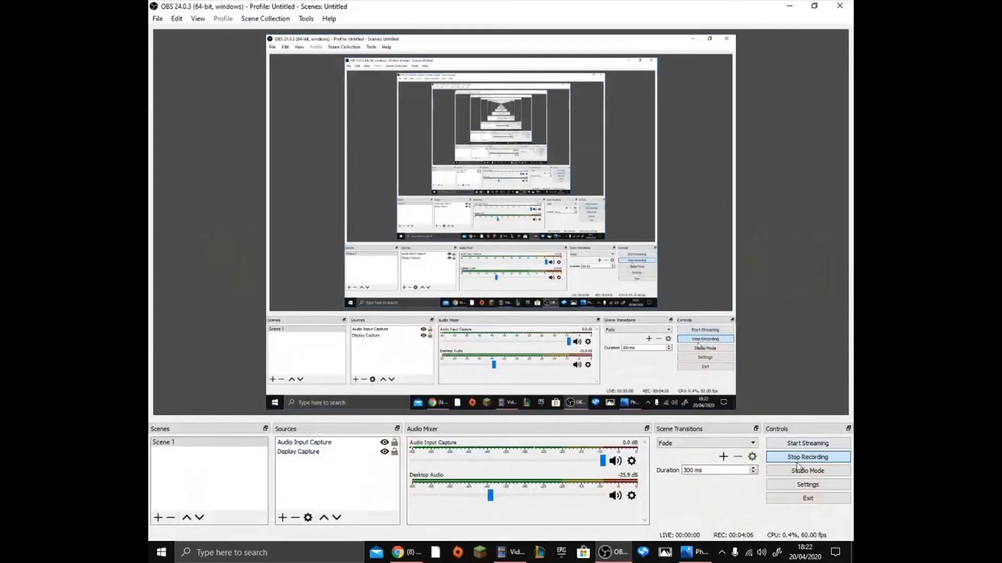